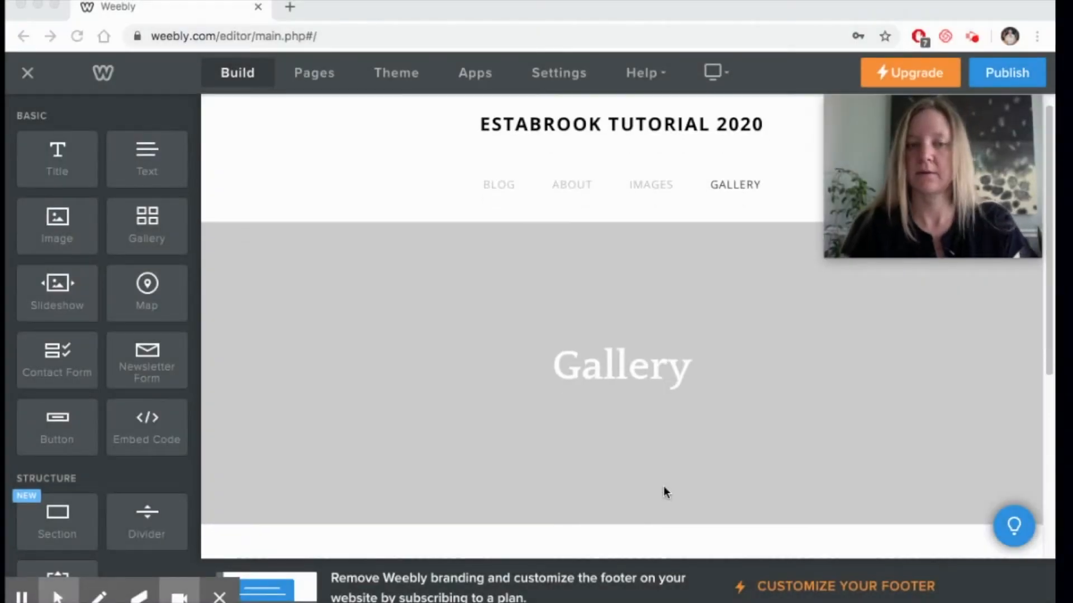
Step: Drag a Gallery element into the Gallery page's empty content area
scroll("down", 3)
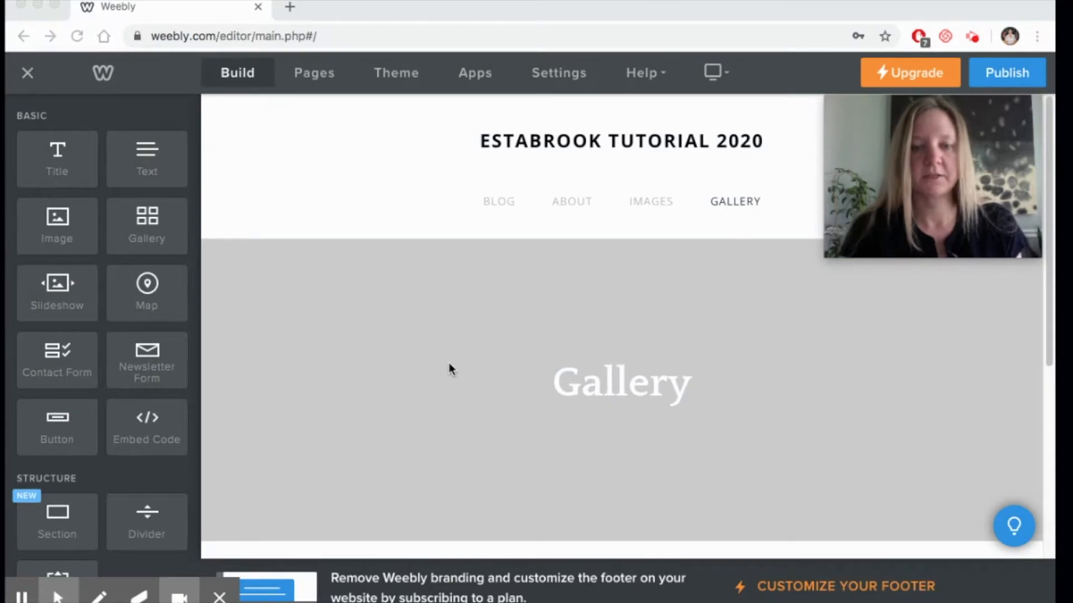
scroll("down", 3)
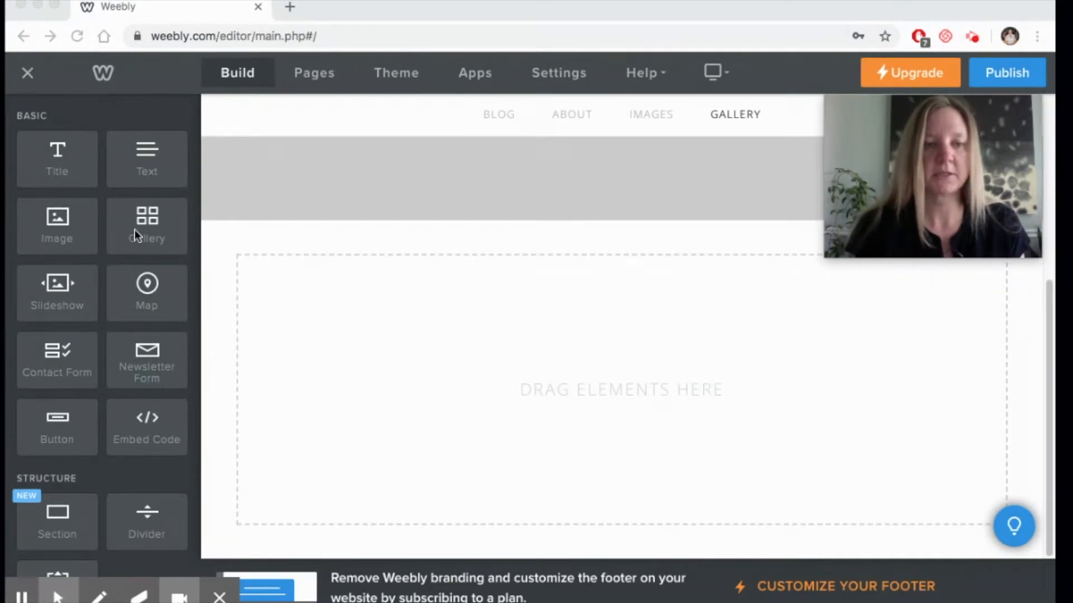
mouse_move(378, 352)
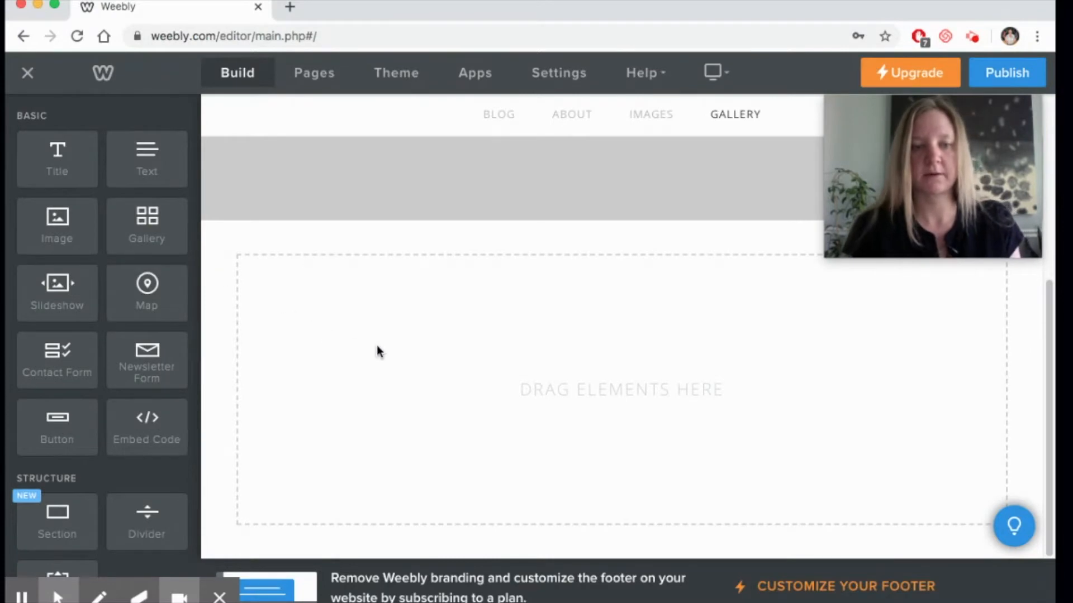
mouse_move(643, 390)
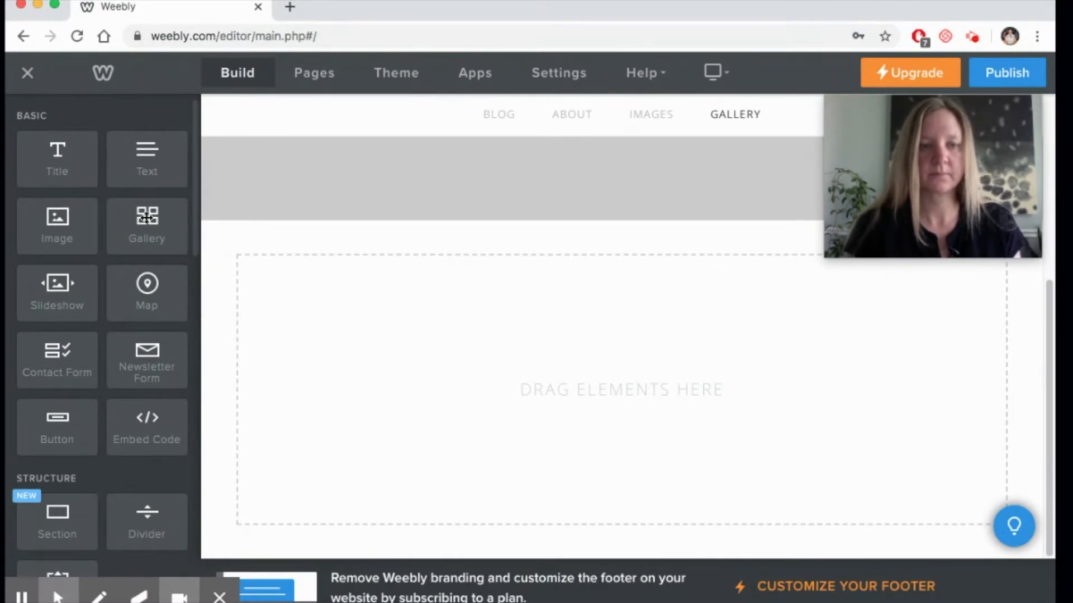
left_click_drag(146, 225, 484, 342)
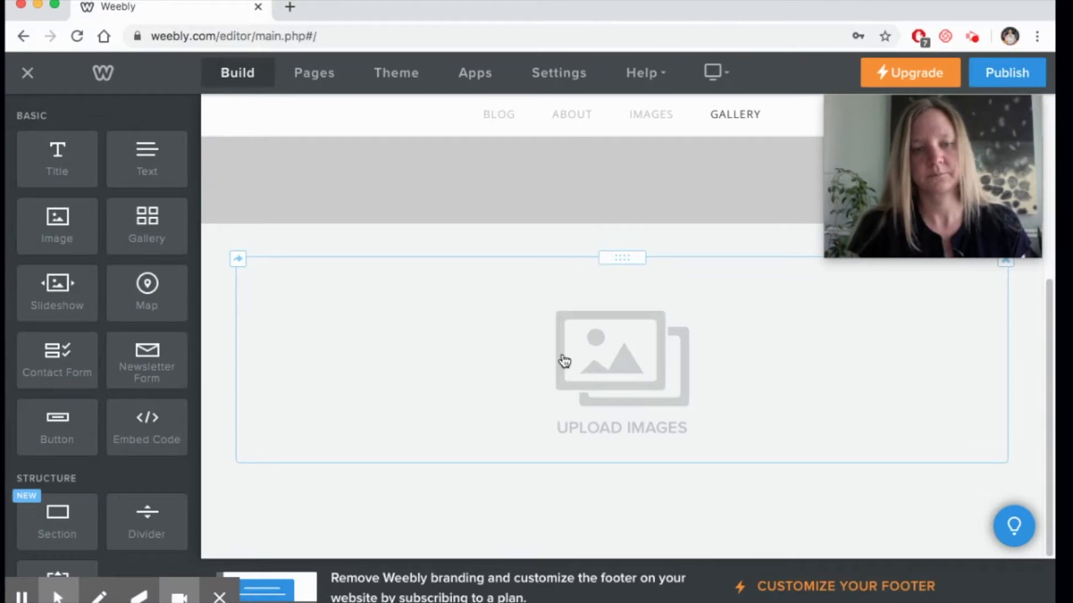
mouse_move(616, 383)
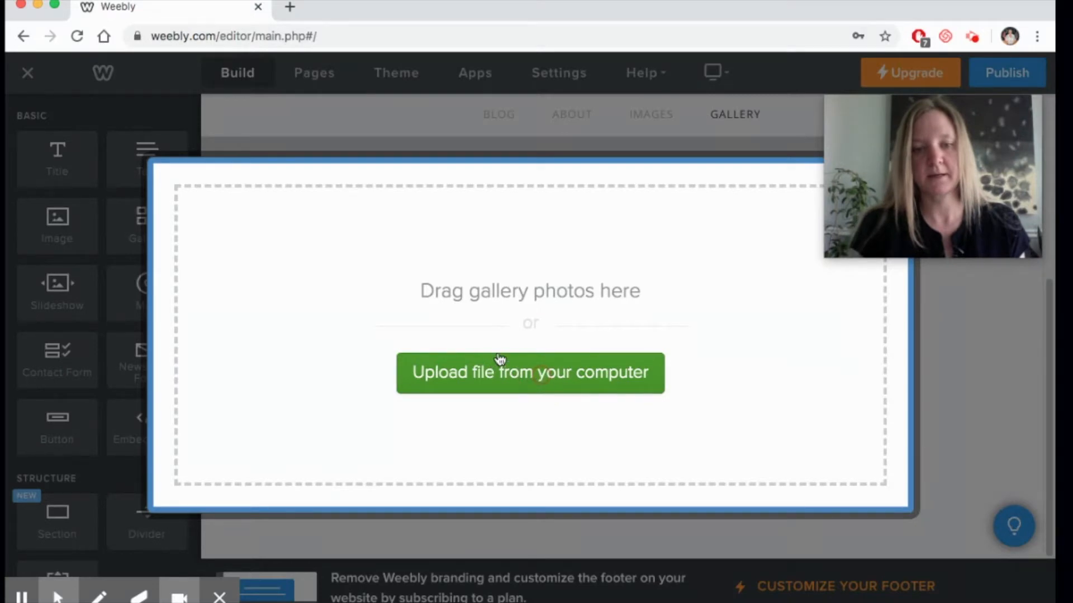
Step: Upload five black-and-white beach photos from the computer into the gallery
left_click(529, 372)
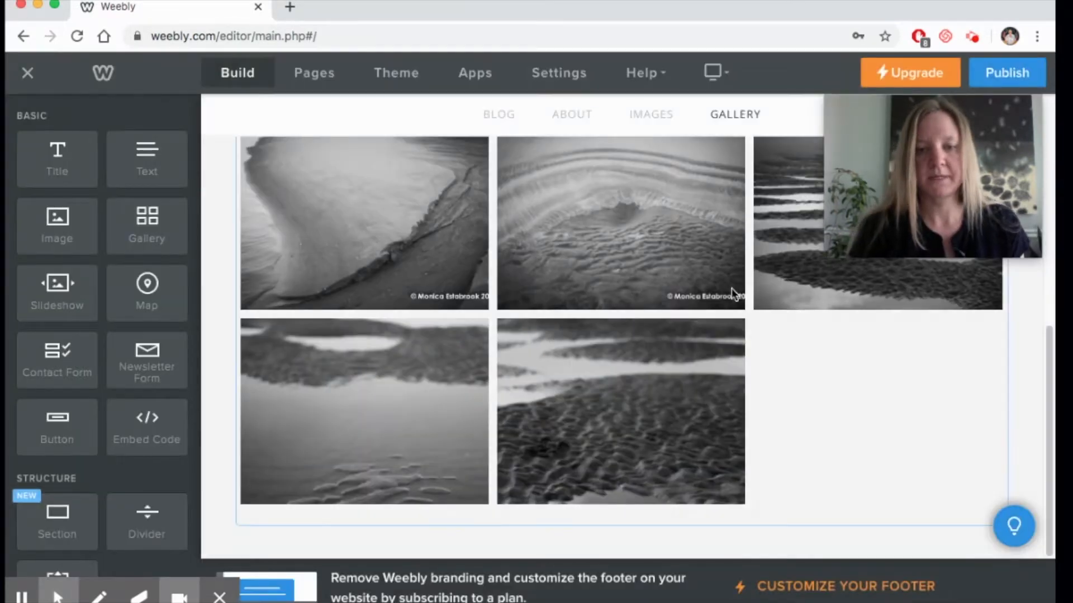
mouse_move(692, 380)
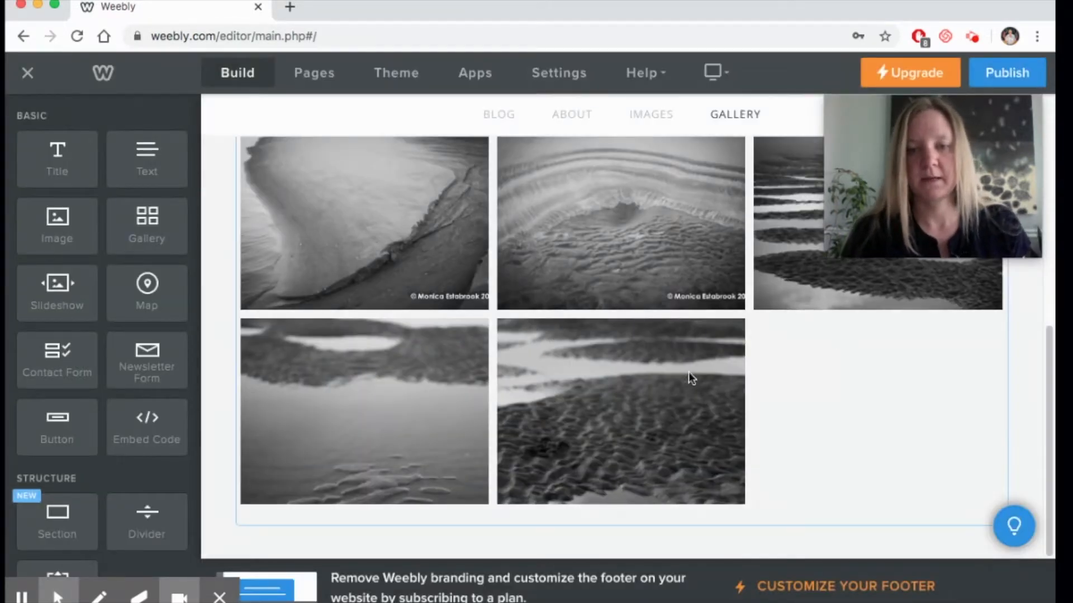
mouse_move(499, 258)
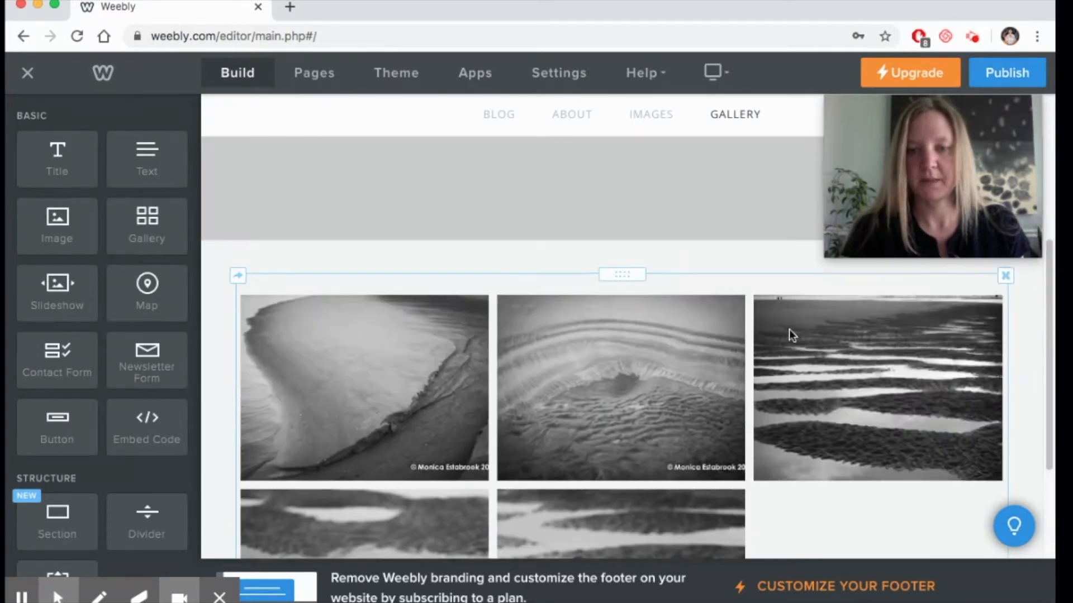
mouse_move(733, 423)
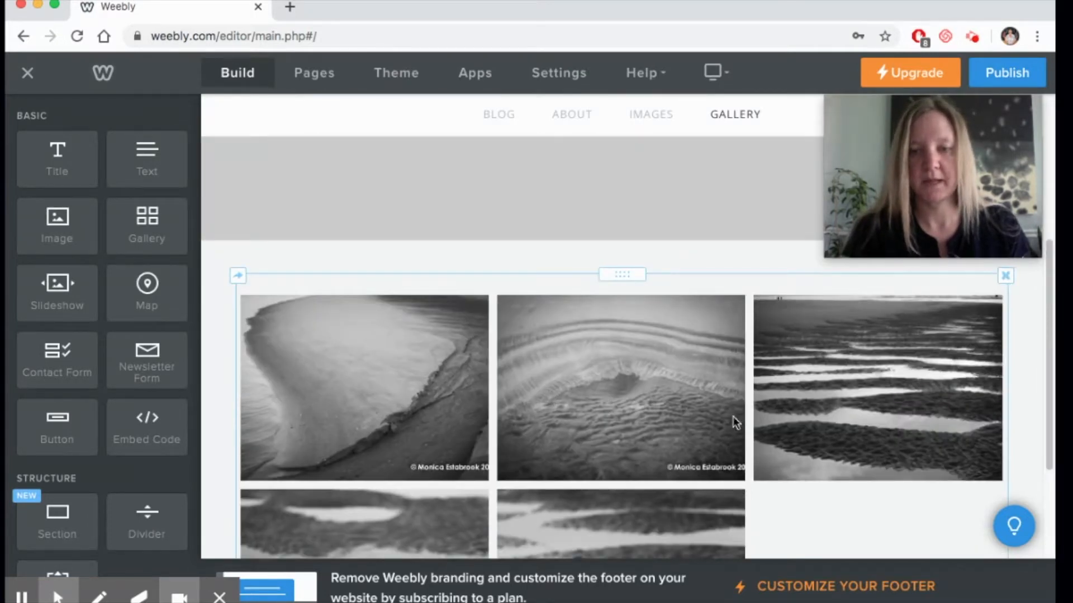
mouse_move(772, 372)
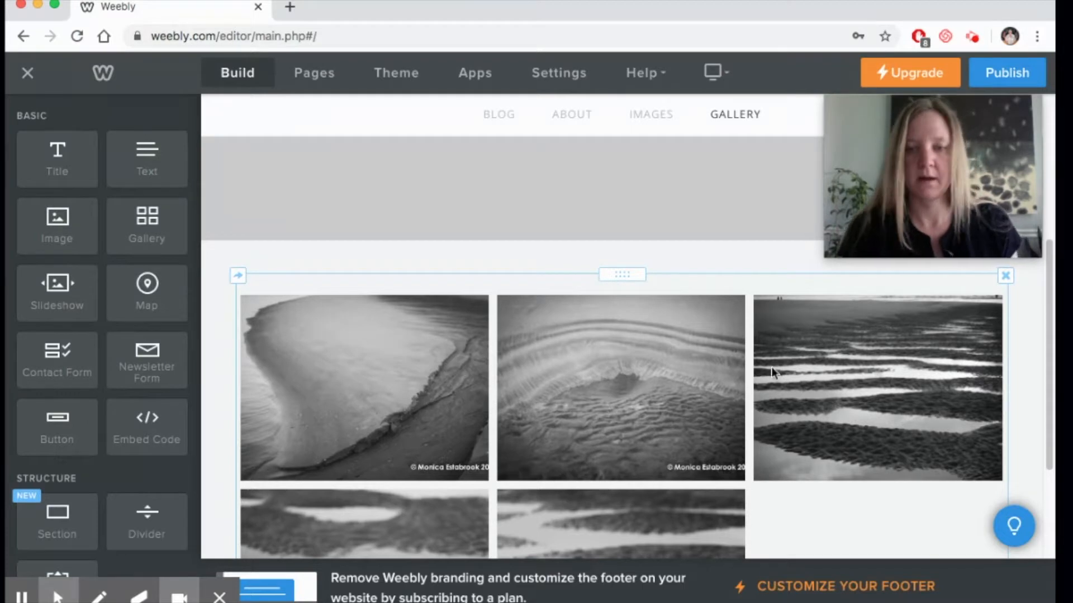
mouse_move(724, 295)
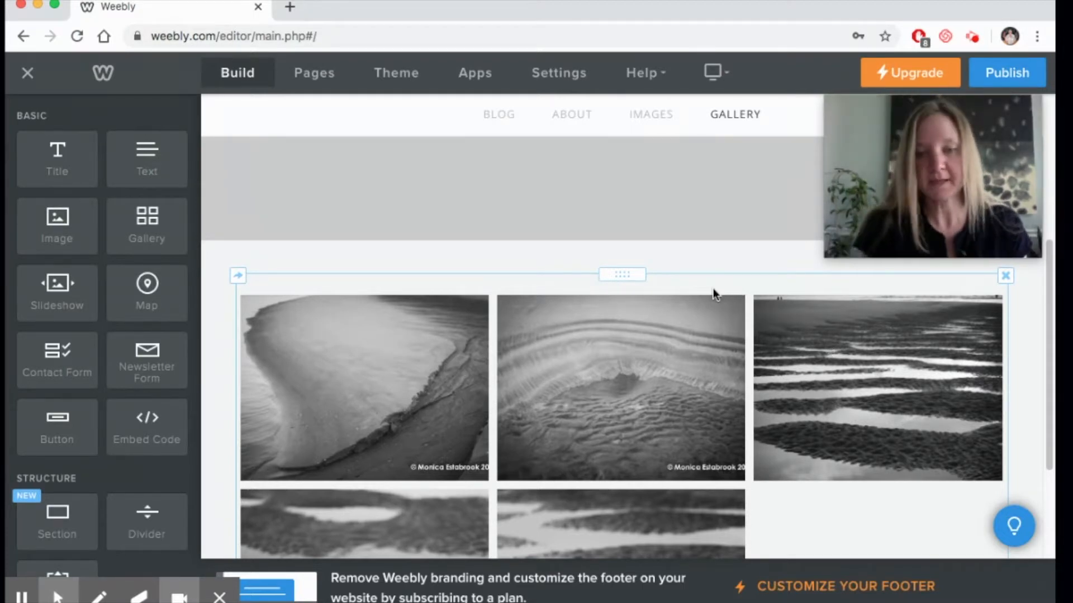
scroll("down", 3)
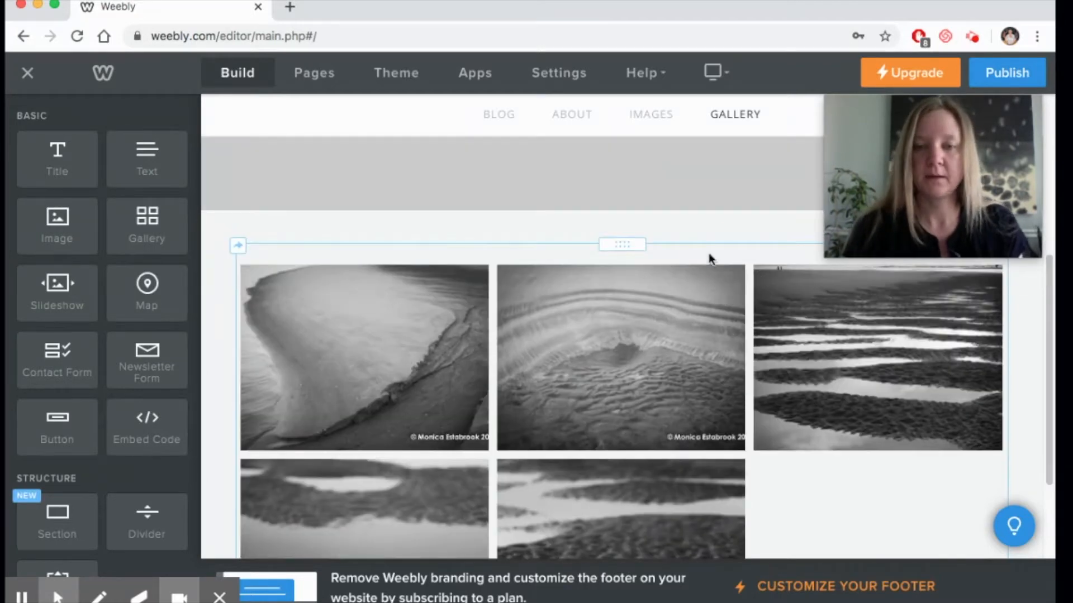
Step: Adjust the gallery's Columns setting from two up through four to five
left_click(621, 244)
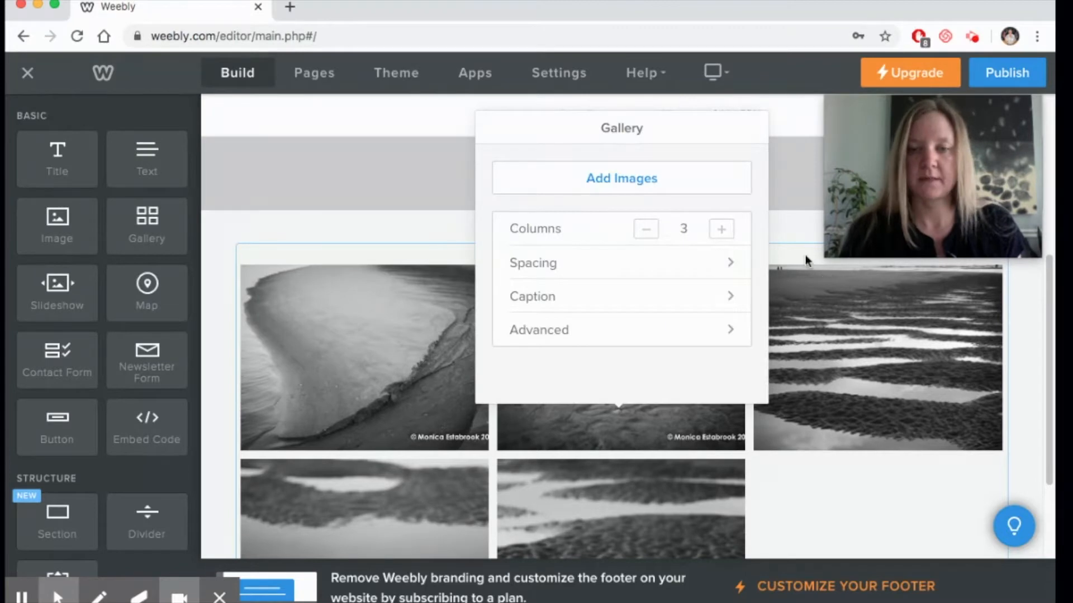
mouse_move(643, 169)
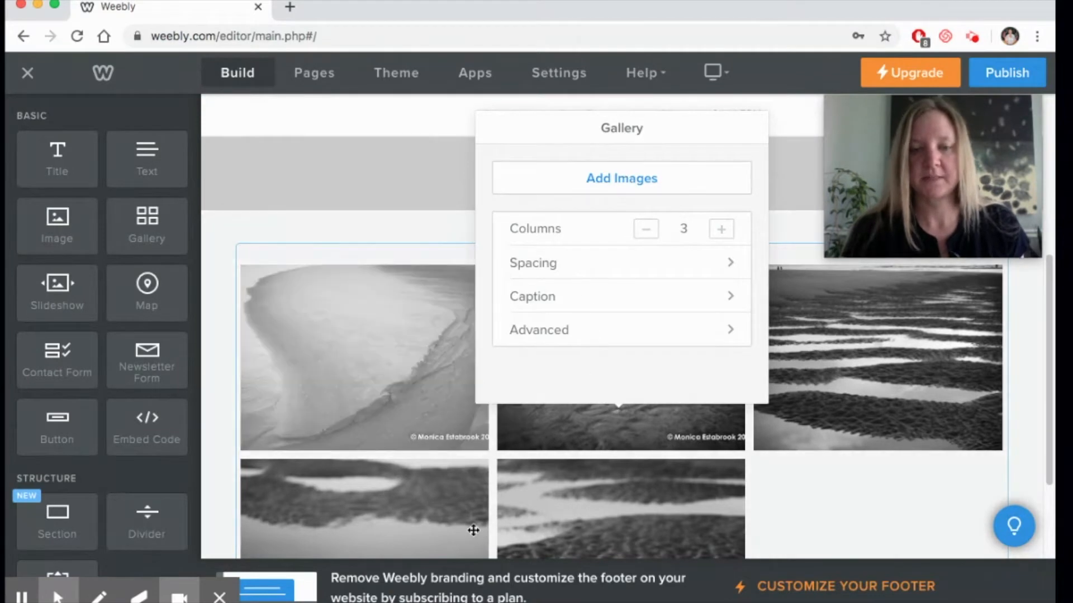
mouse_move(677, 540)
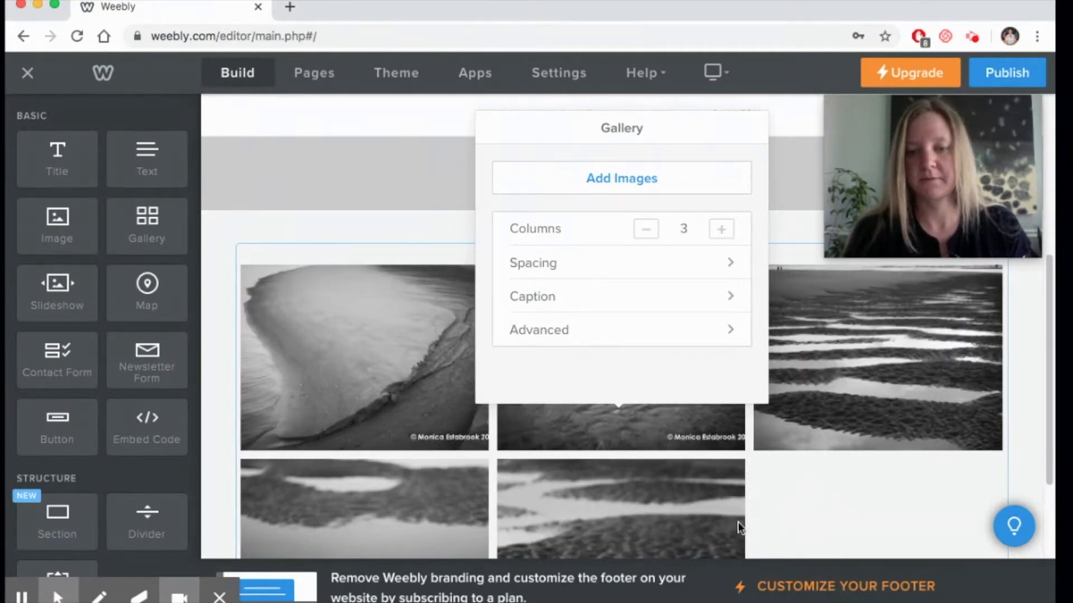
mouse_move(701, 244)
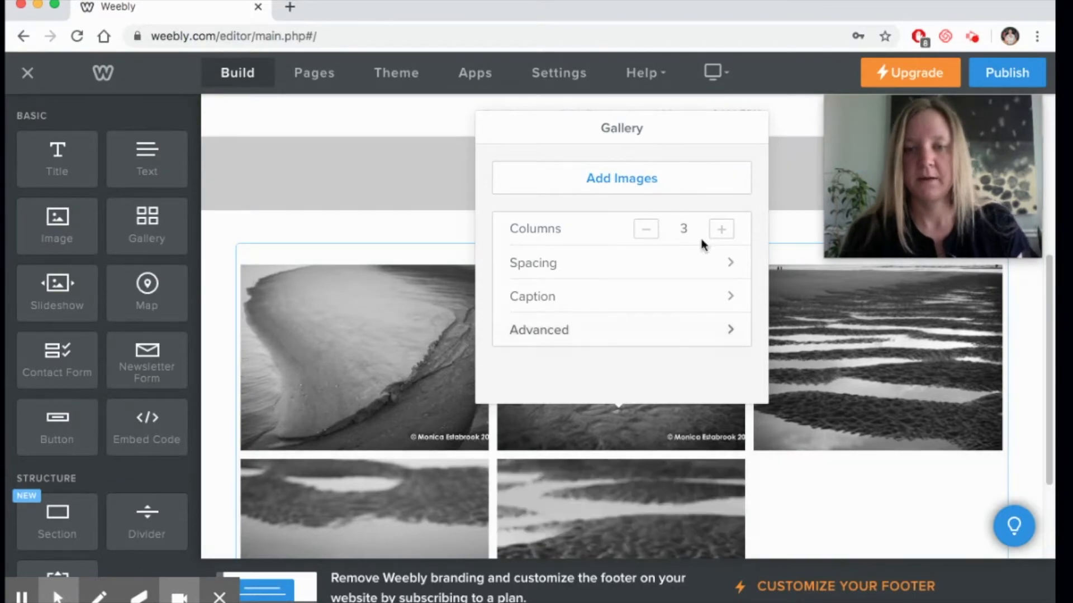
left_click(643, 228)
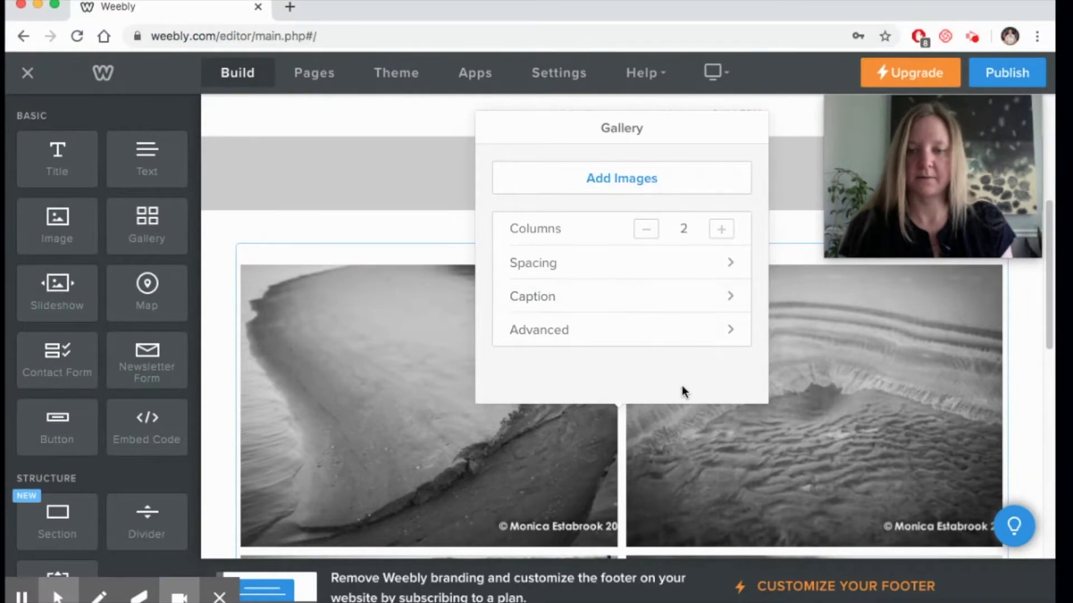
scroll("down", 3)
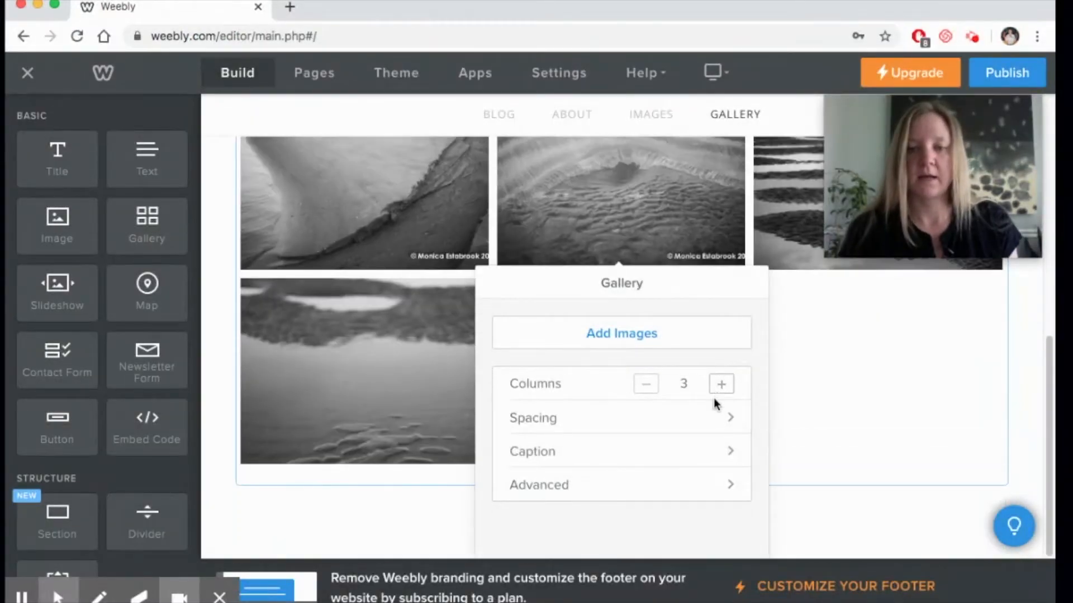
left_click(533, 418)
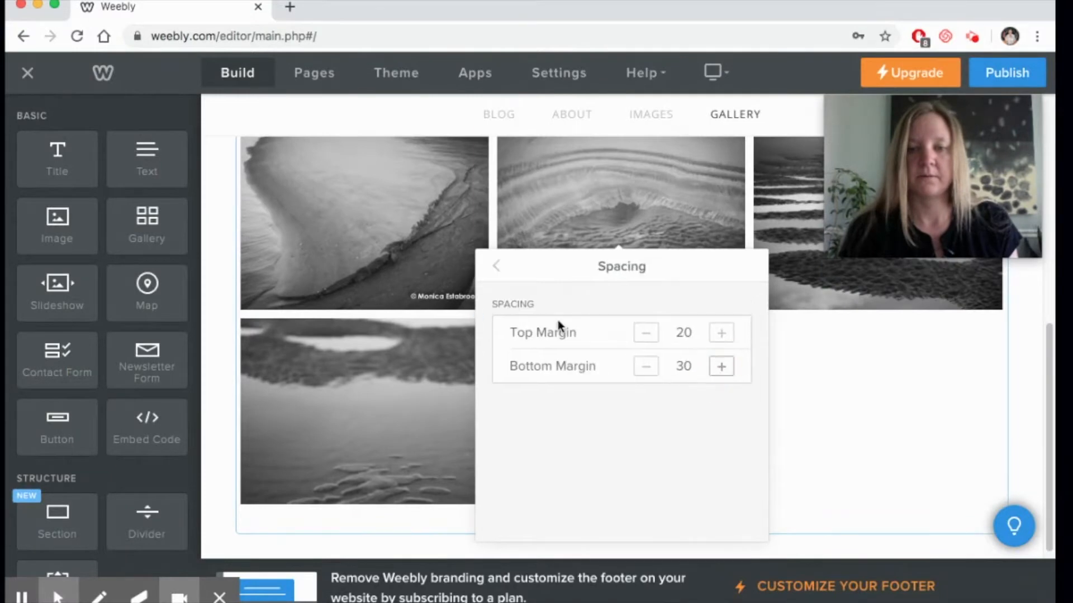
left_click(496, 266)
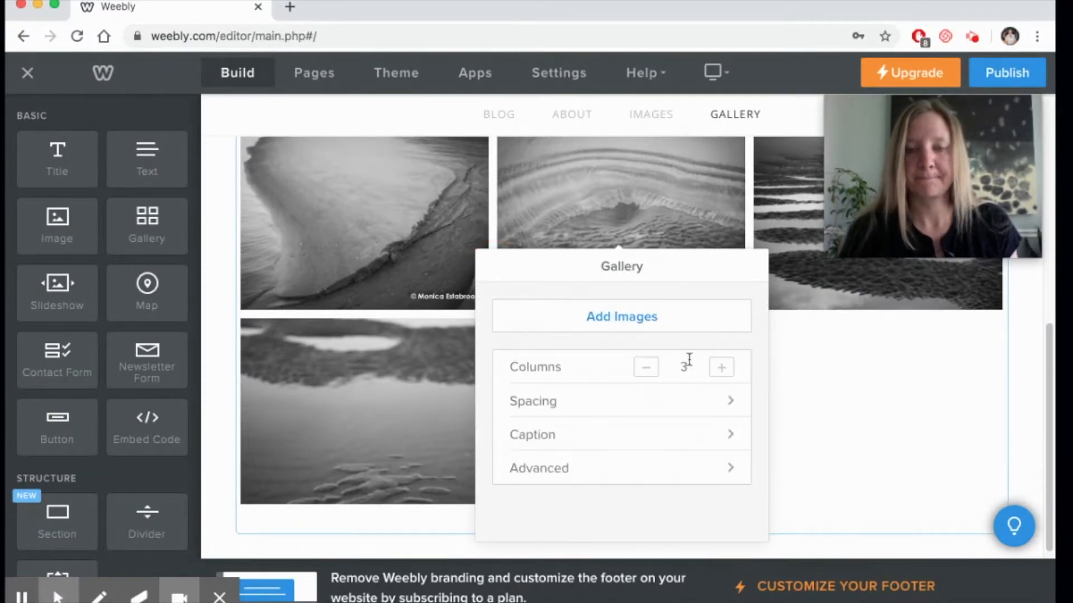
left_click(720, 366)
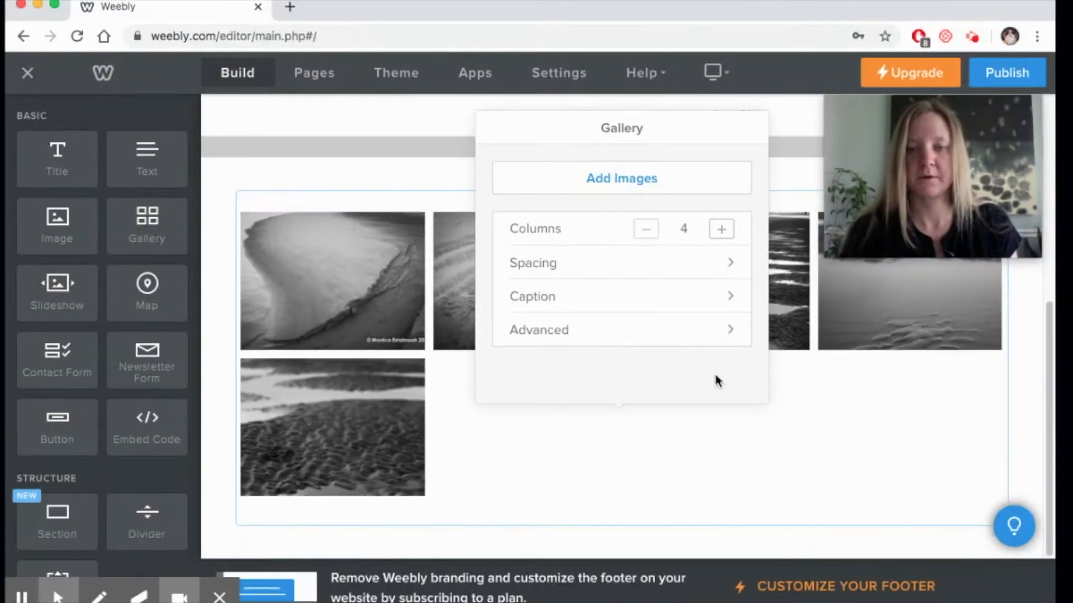
left_click(720, 229)
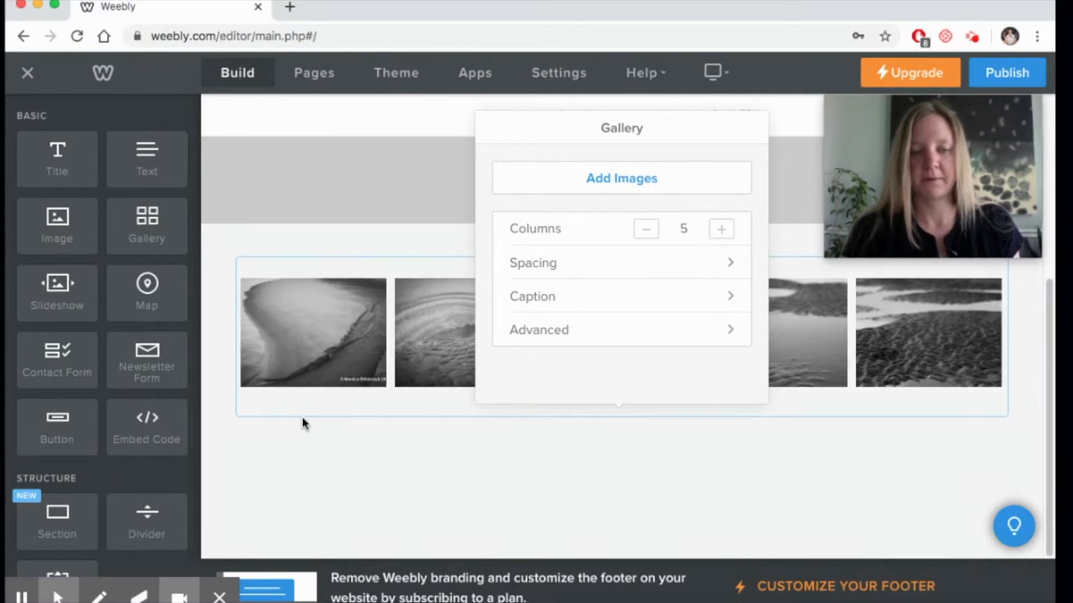
mouse_move(725, 375)
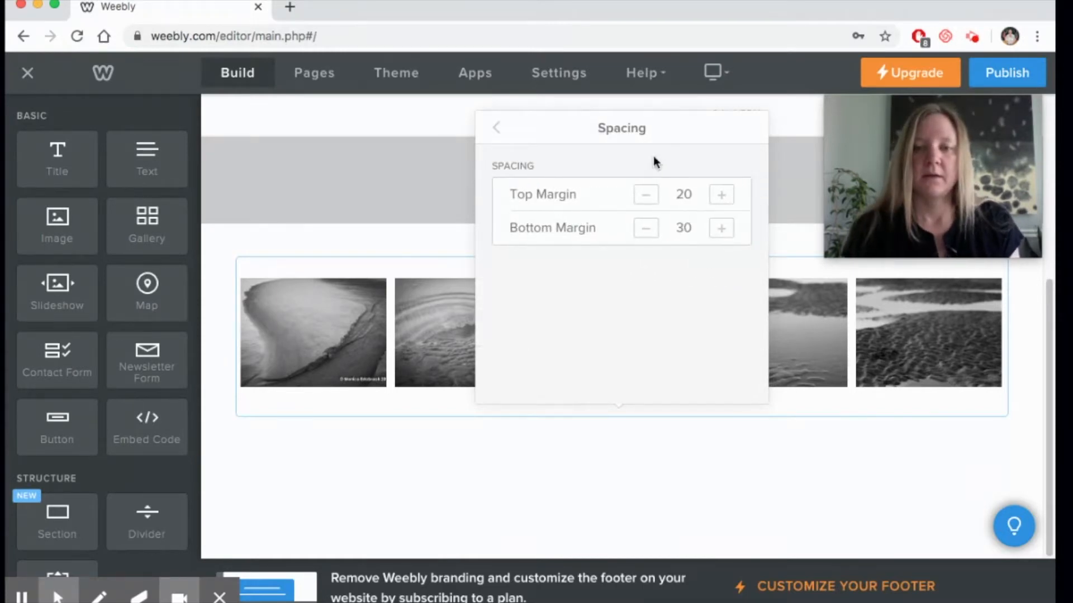
Step: Raise the gallery's Top Margin to 30 and Bottom Margin to 40
left_click(720, 194)
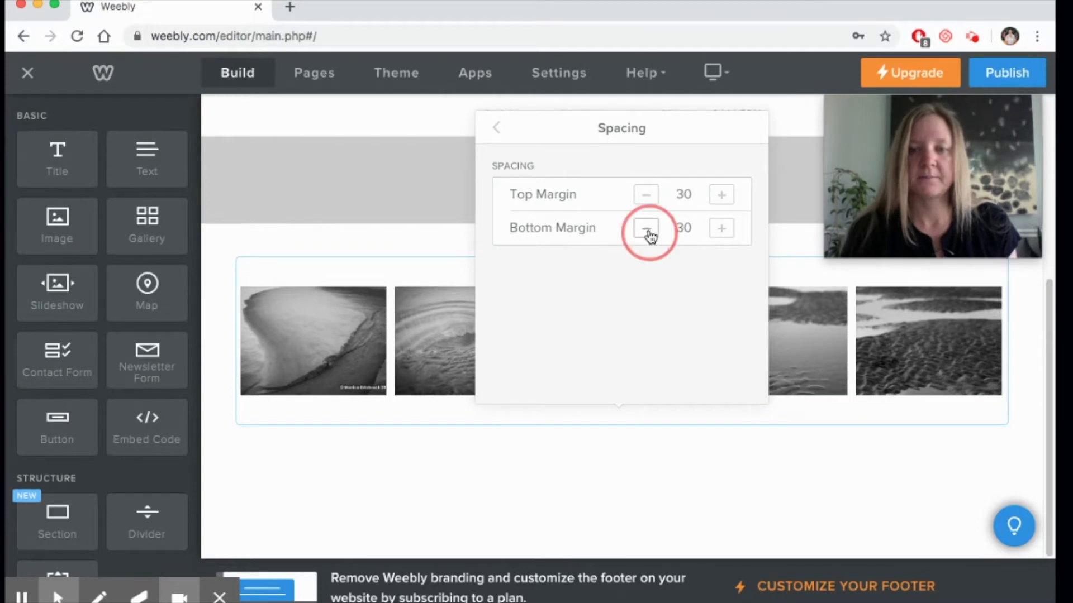
left_click(720, 228)
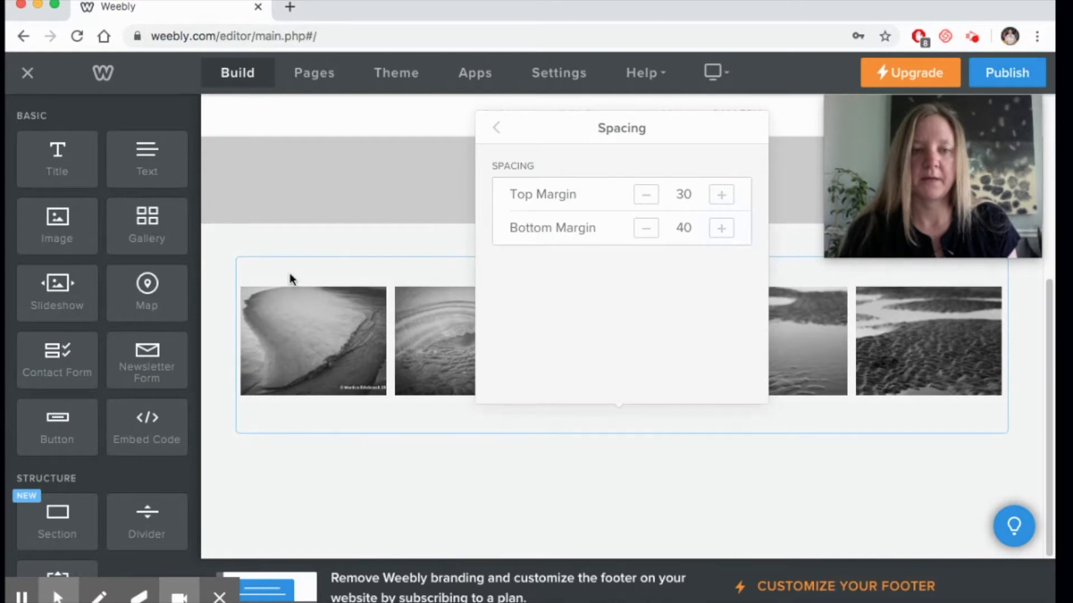
left_click(496, 128)
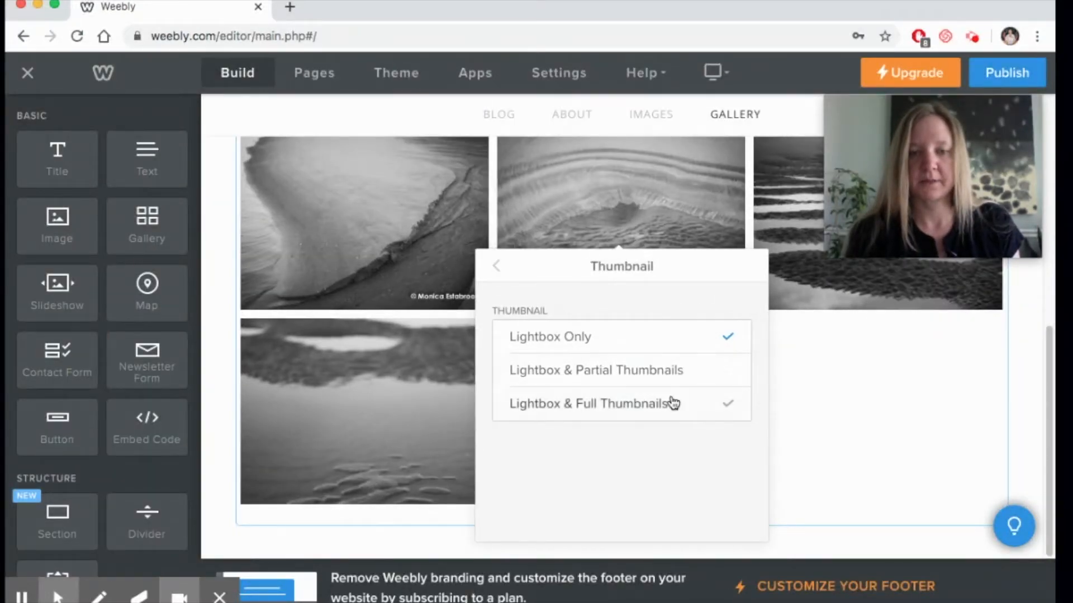
mouse_move(680, 392)
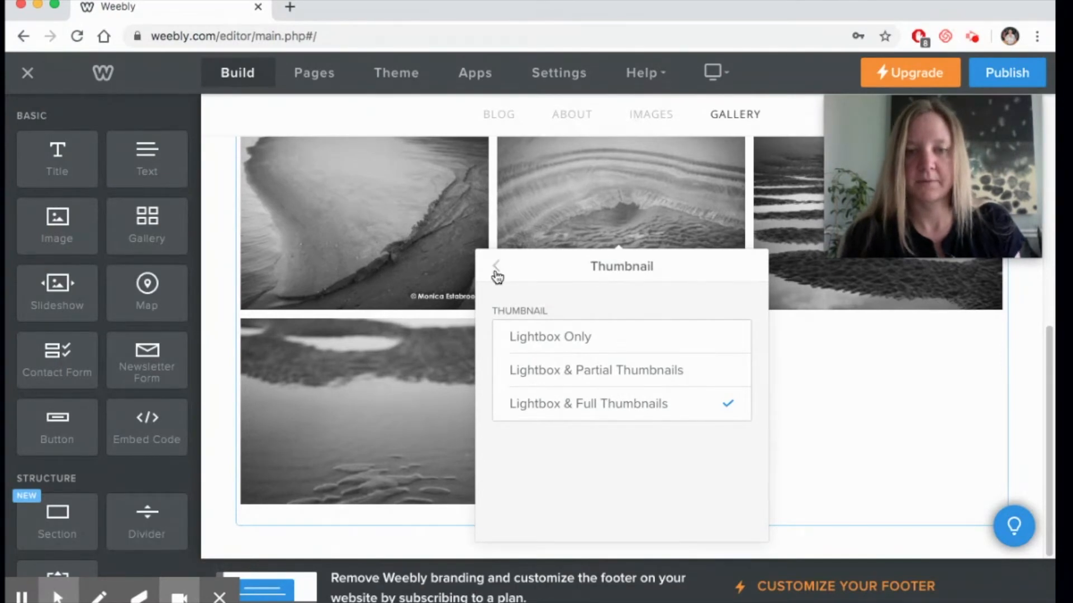
Step: Use Lightbox & Full Thumbnails and turn on Display Caption On Hover
left_click(496, 266)
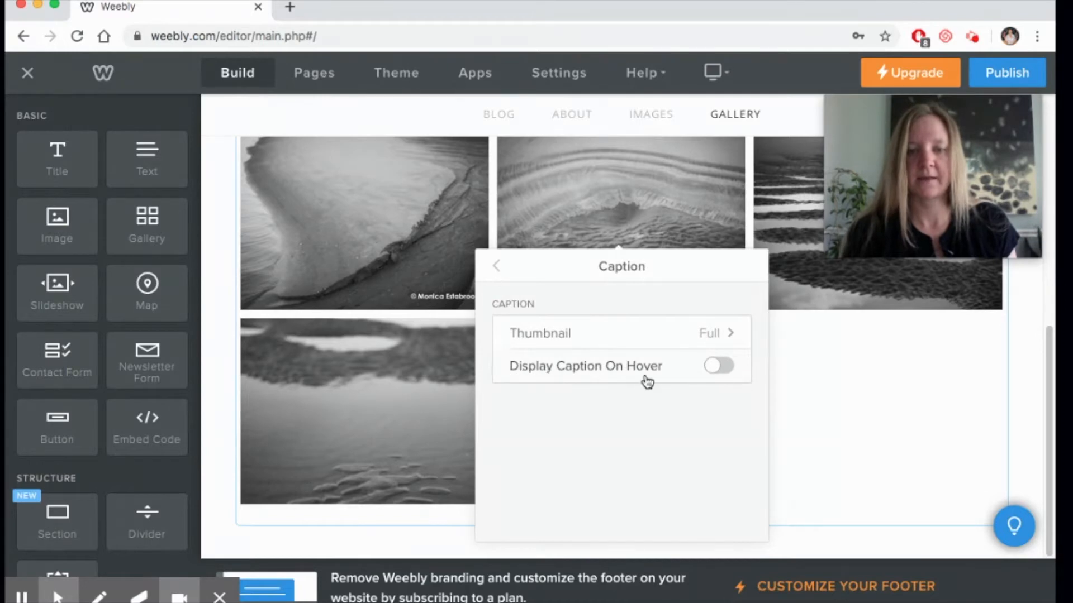
left_click(719, 365)
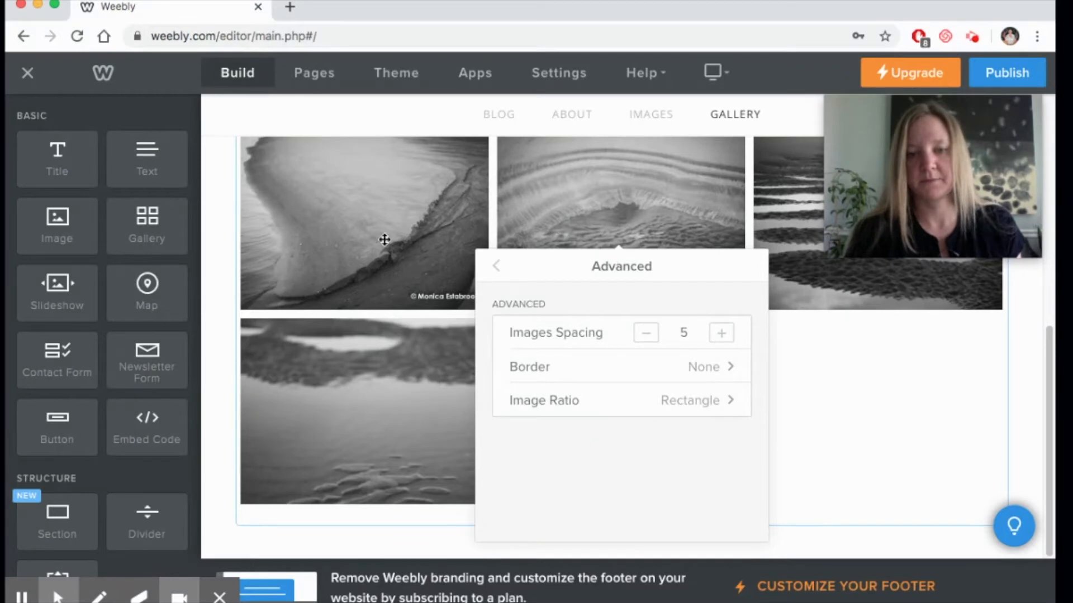
mouse_move(709, 408)
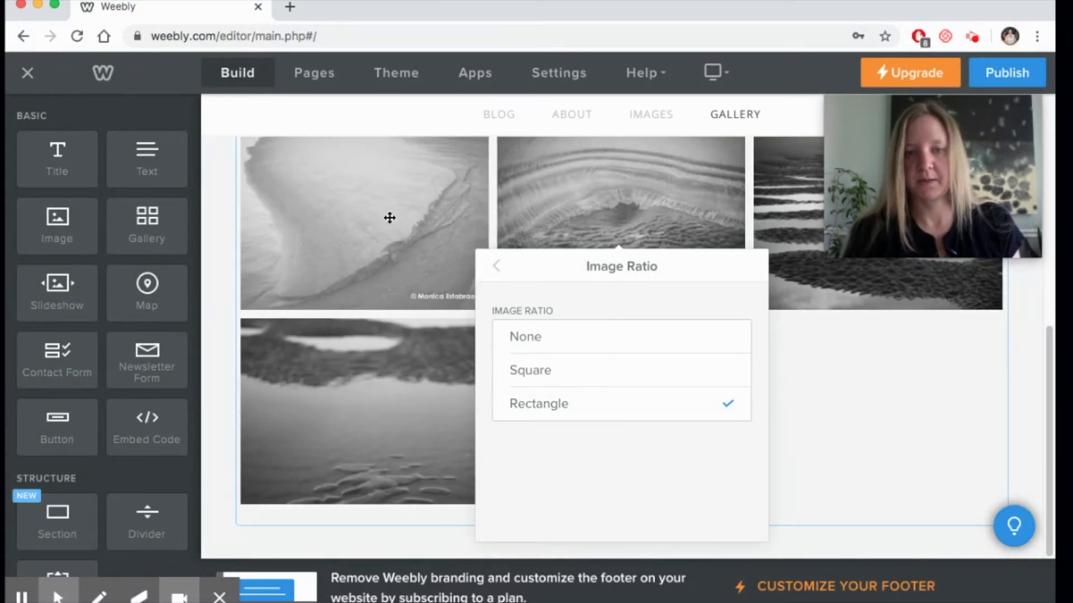
Step: Change the gallery Image Ratio to Square, then to None
left_click(554, 369)
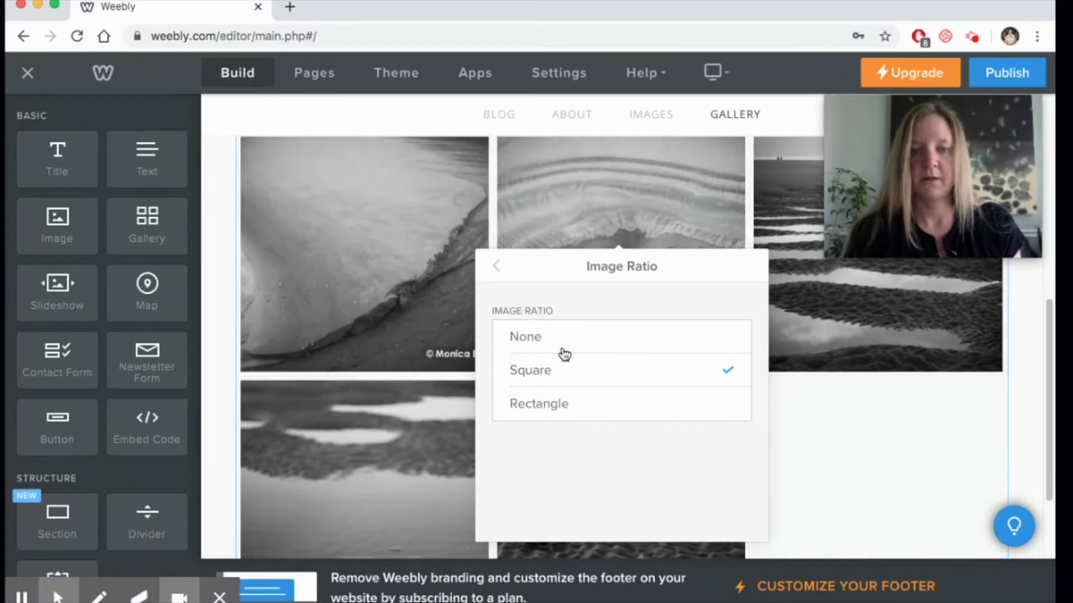
left_click(525, 335)
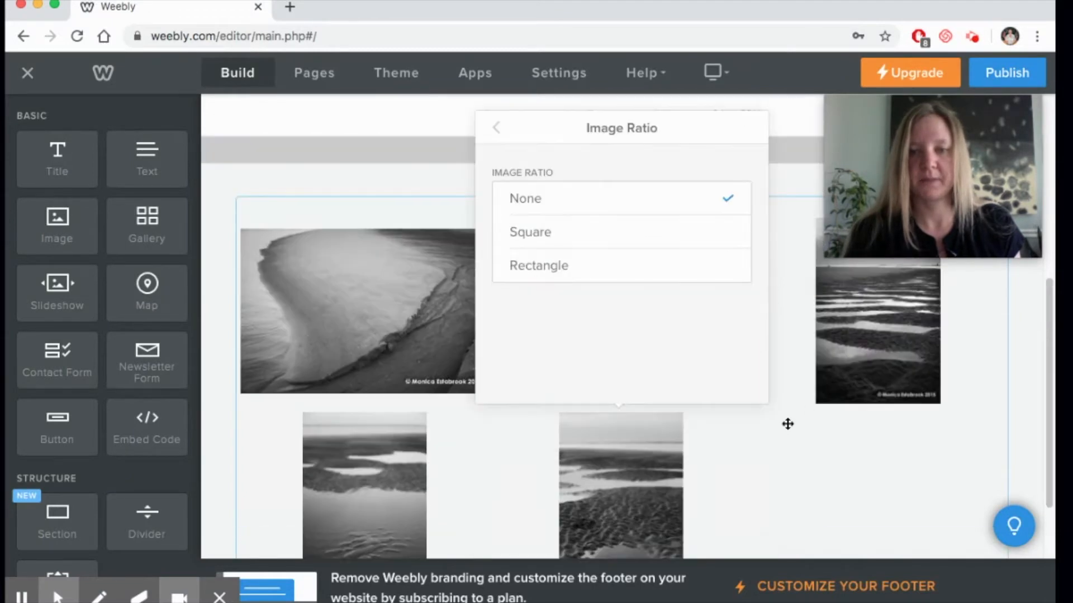
scroll("down", 3)
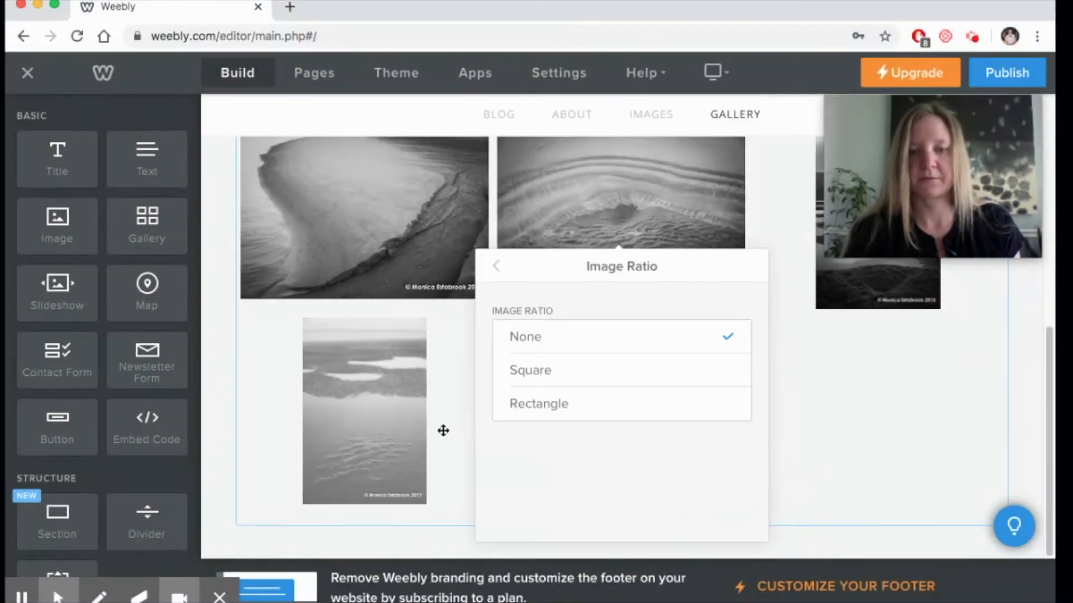
mouse_move(870, 366)
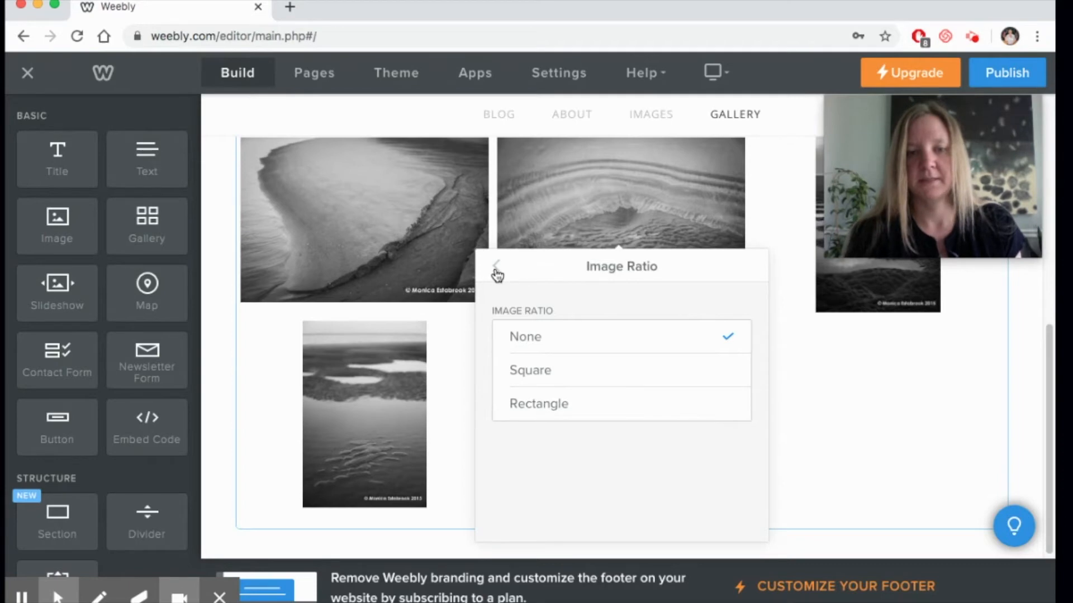
Step: Give the gallery photos a Thick border
left_click(496, 266)
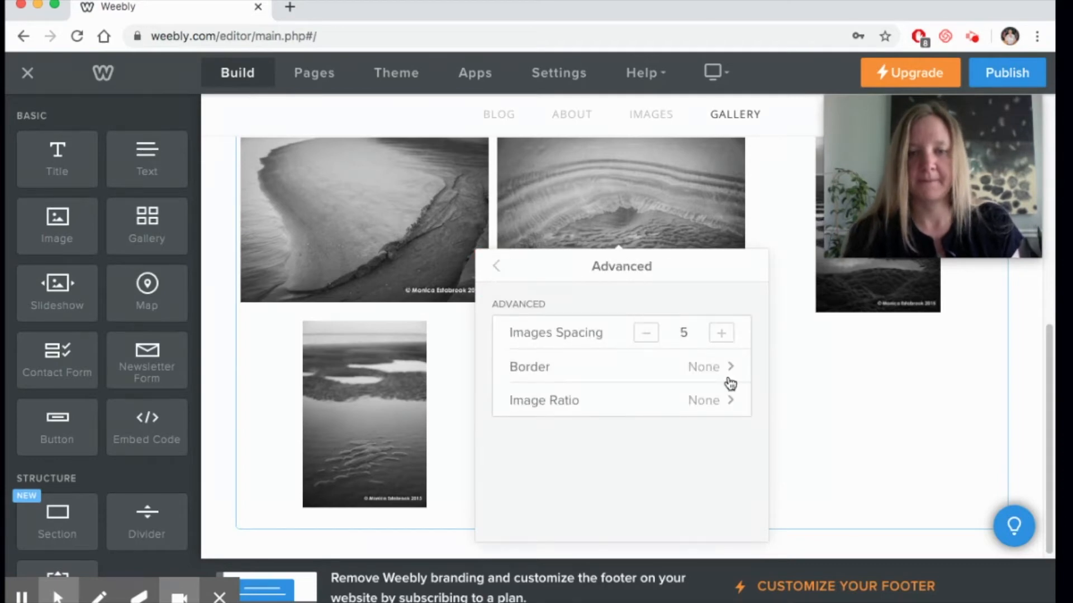
left_click(621, 366)
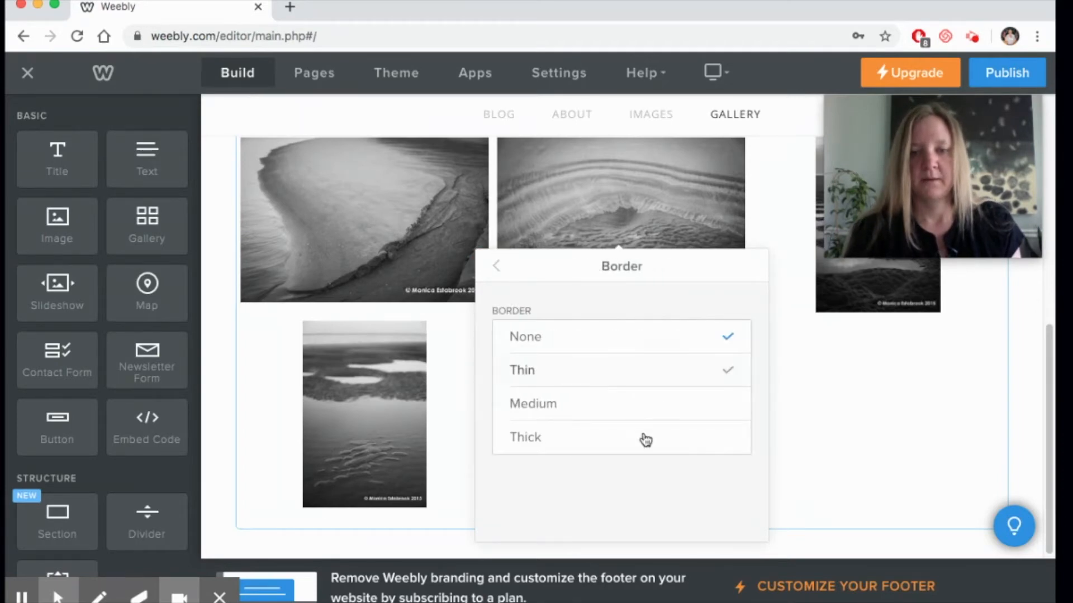
left_click(524, 437)
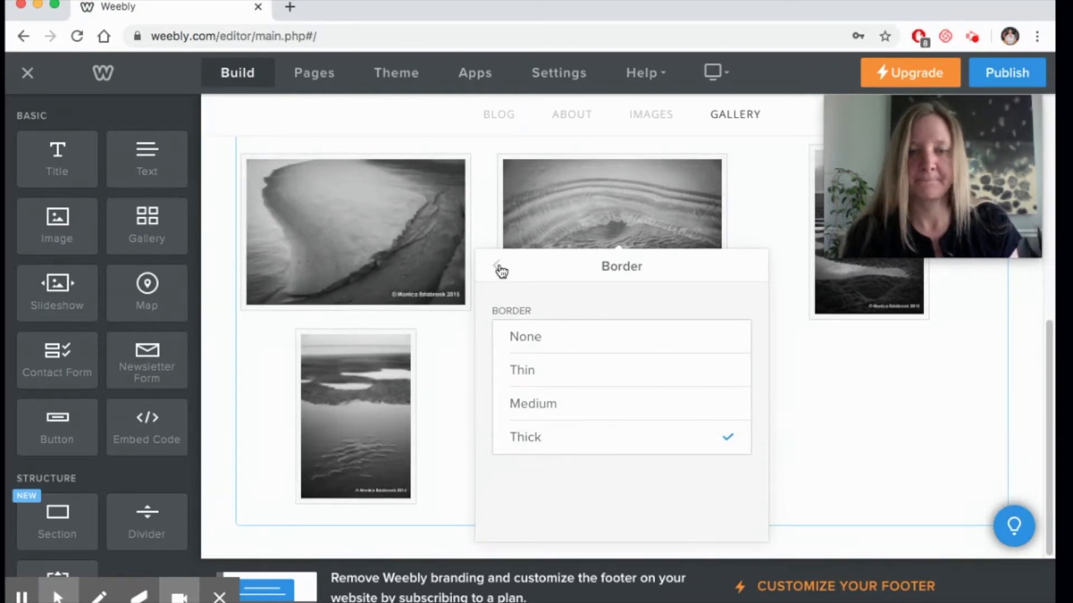
Step: Adjust the gallery's Images Spacing to 6
left_click(499, 266)
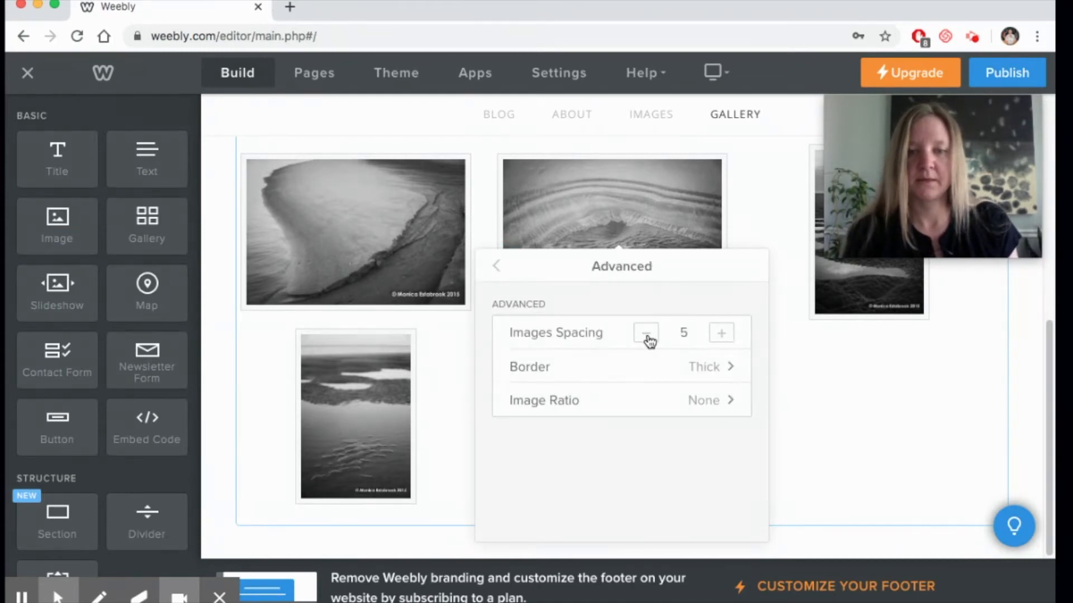
left_click(645, 333)
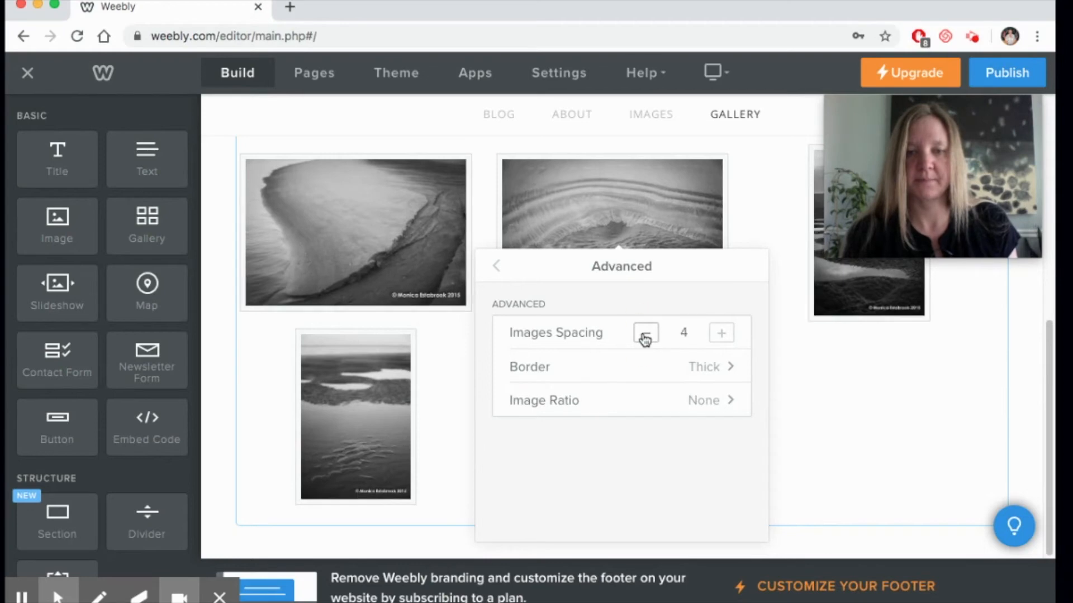
left_click(720, 333)
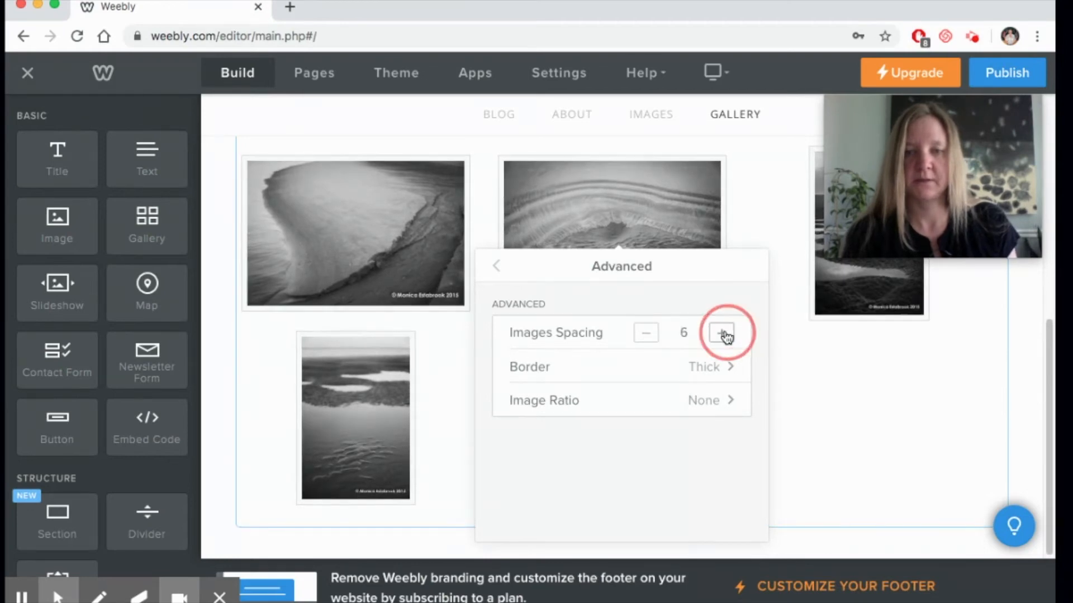
left_click(497, 266)
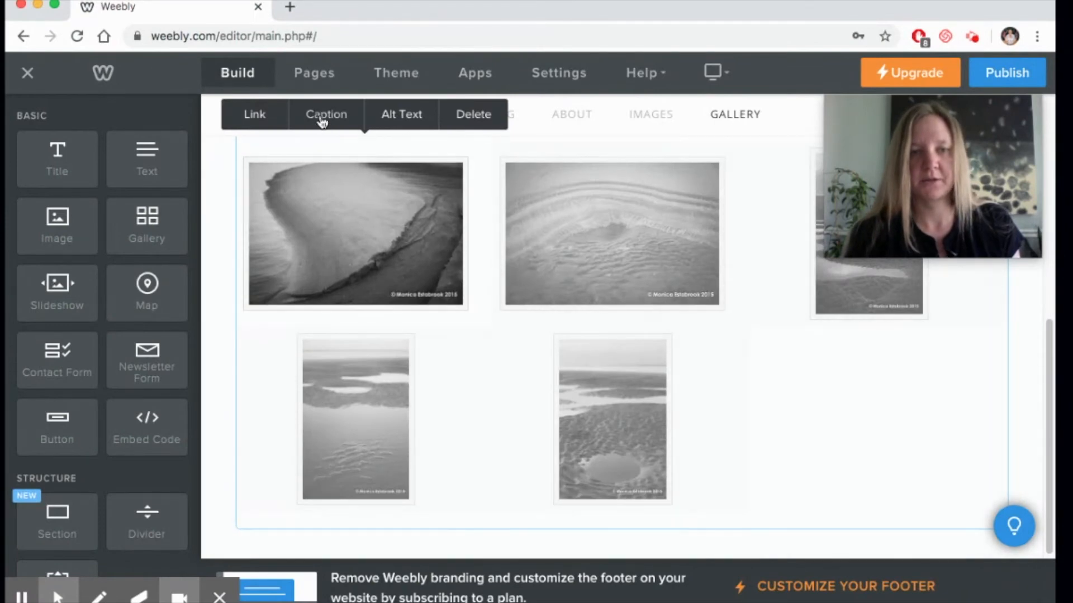
mouse_move(254, 114)
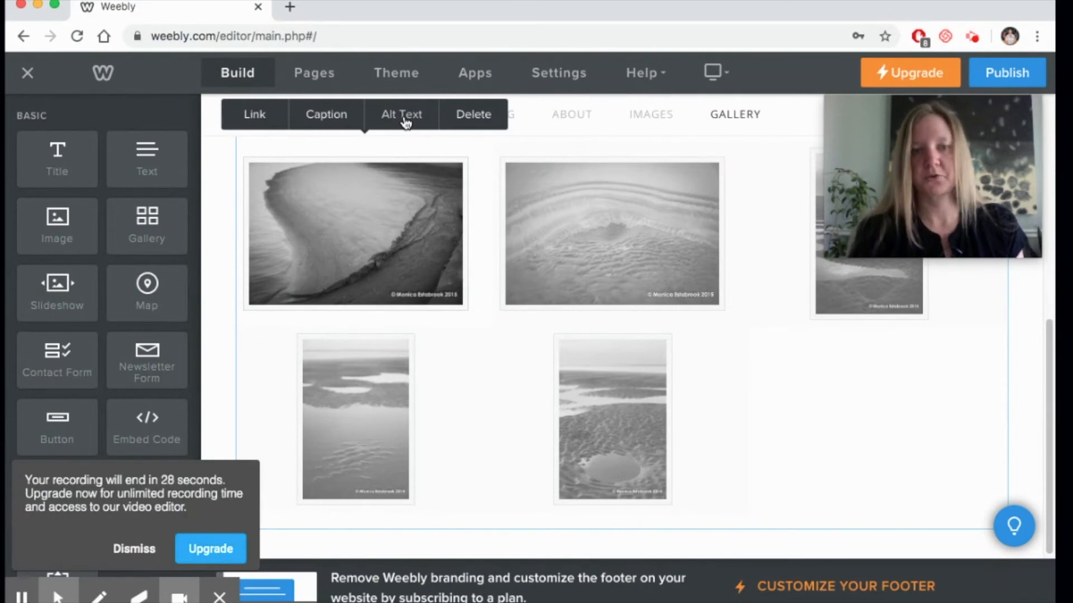
mouse_move(394, 157)
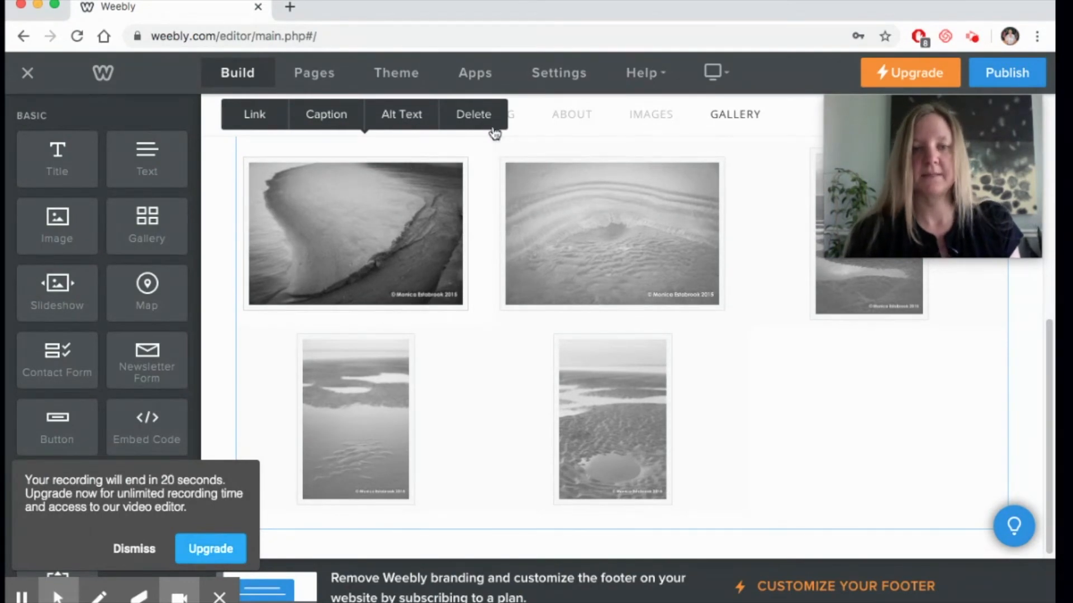
Step: Start a caption on a gallery photo, typing 'S'
left_click(326, 114)
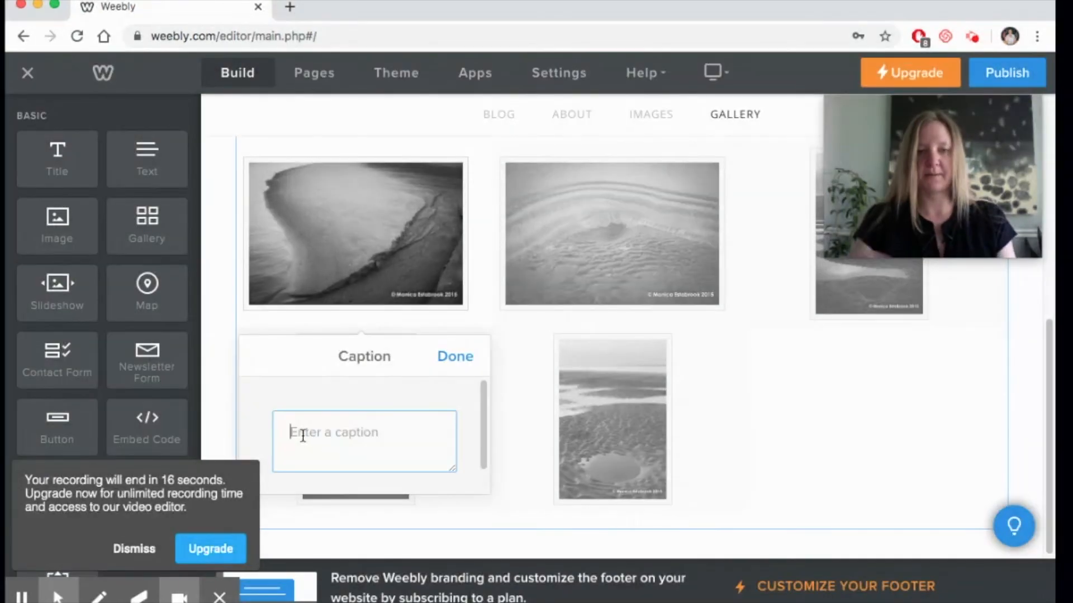
type("S")
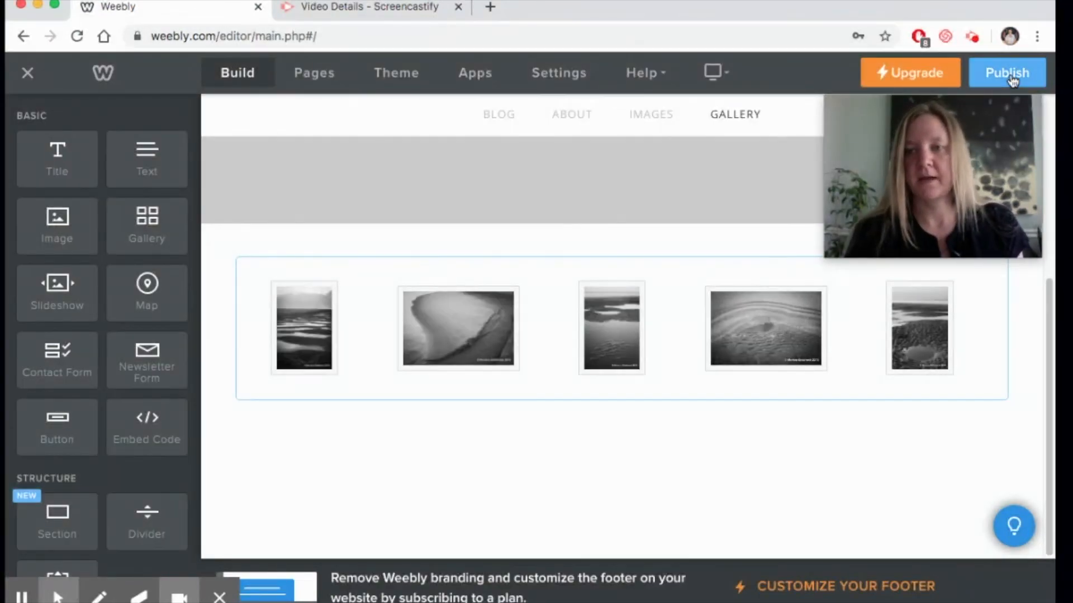
Step: Publish the site and open 'SC Beach 1' in the live gallery's lightbox
left_click(1005, 73)
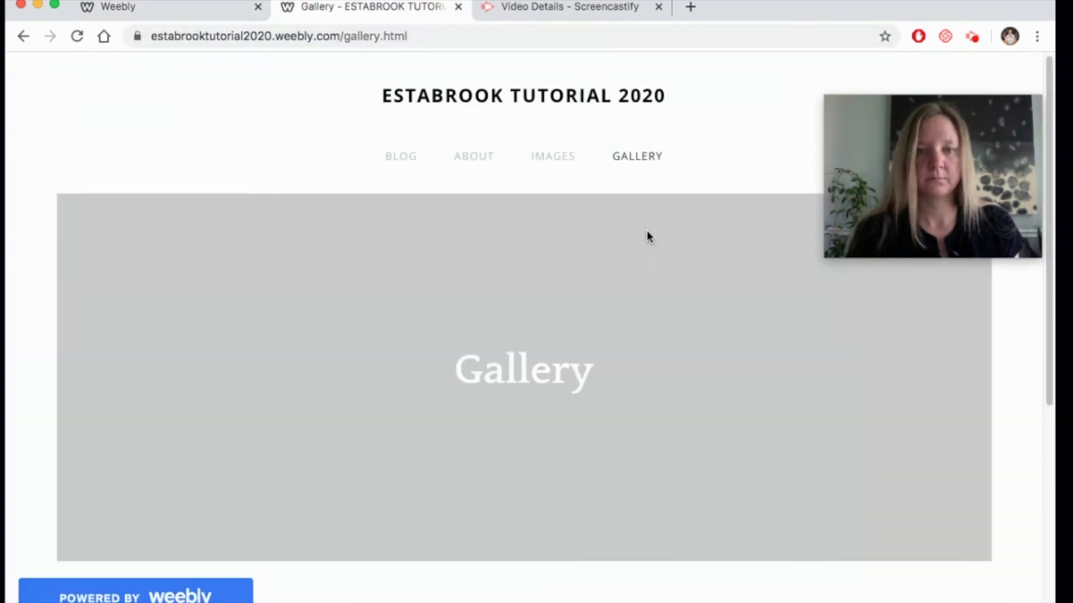
scroll("down", 3)
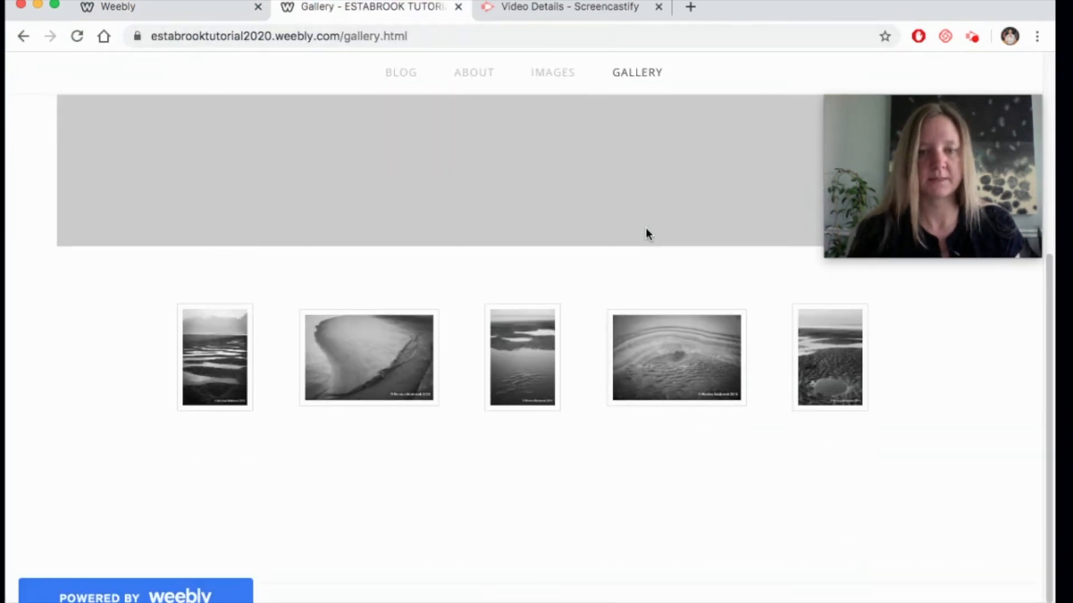
mouse_move(369, 357)
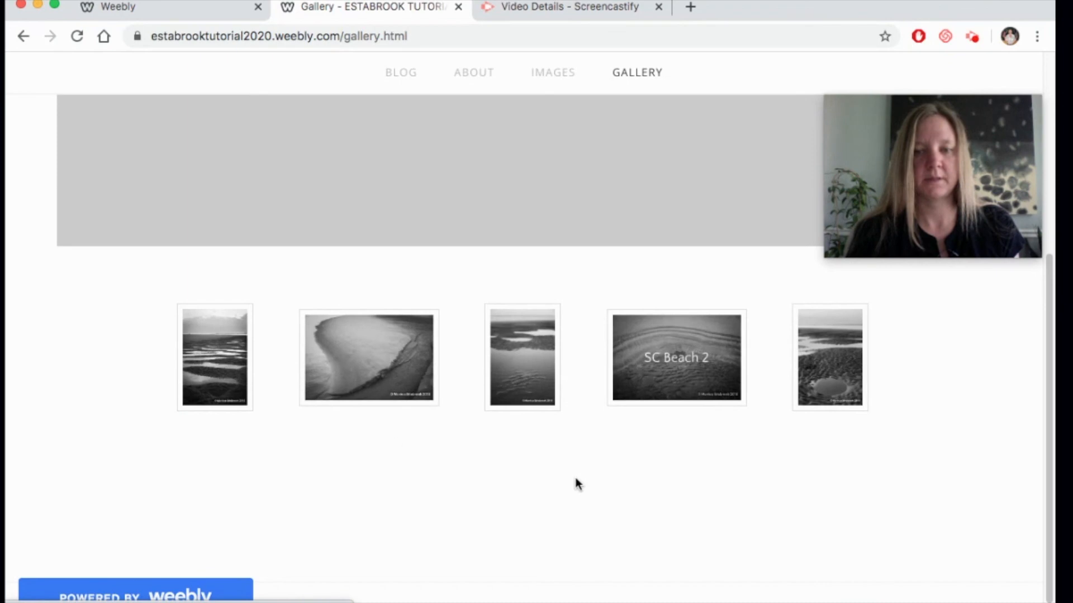
mouse_move(729, 359)
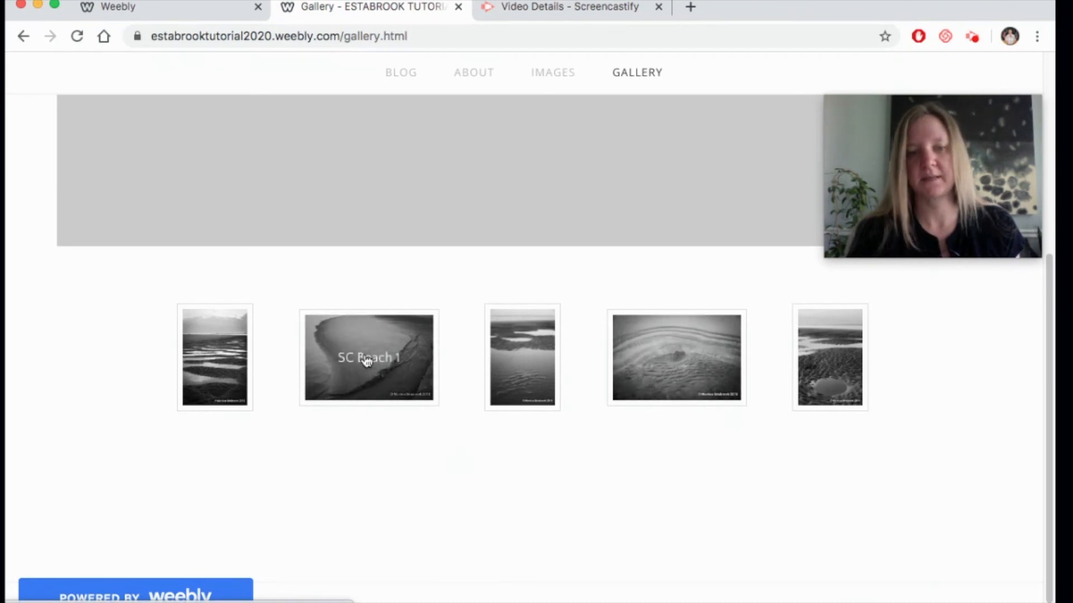
left_click(369, 357)
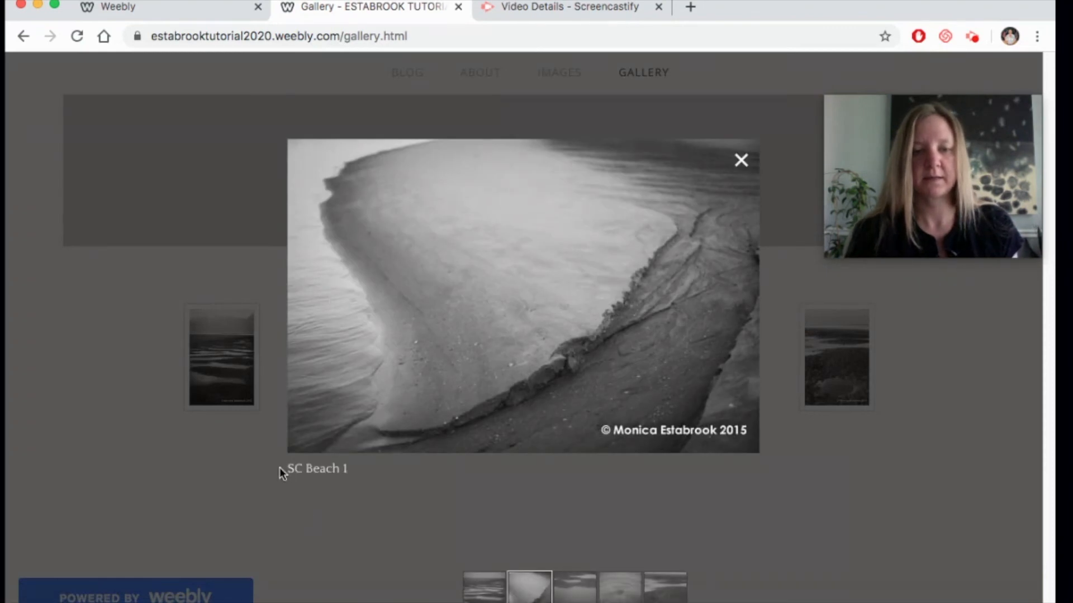
mouse_move(436, 396)
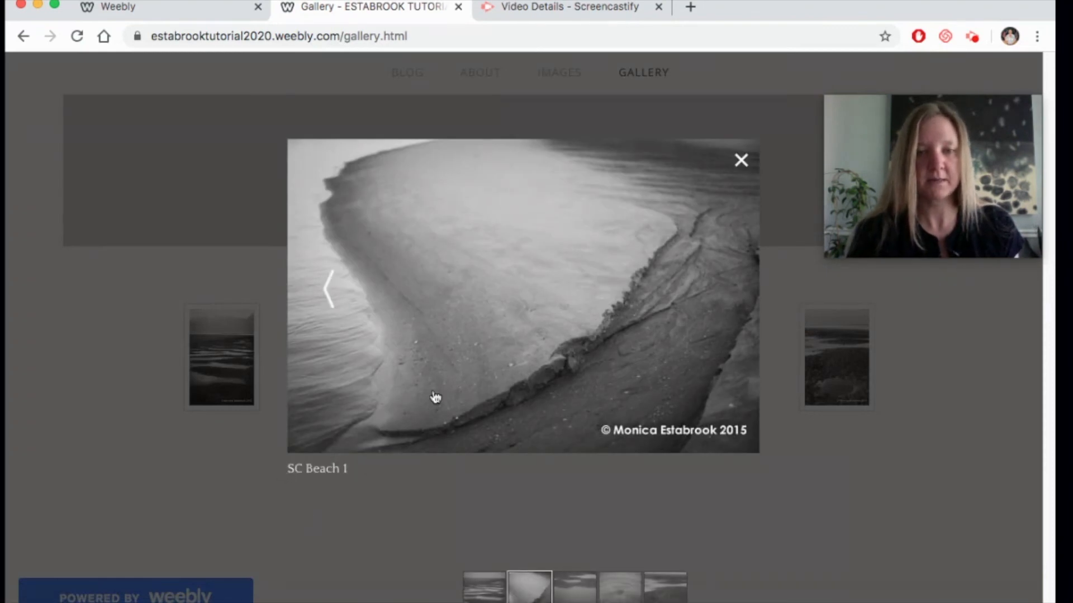
mouse_move(513, 557)
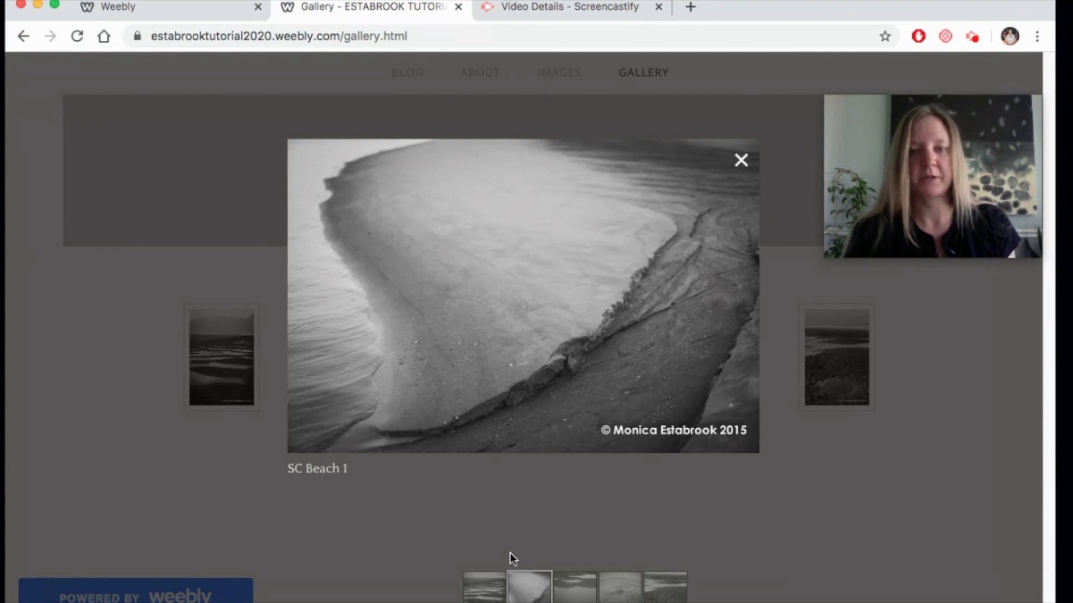